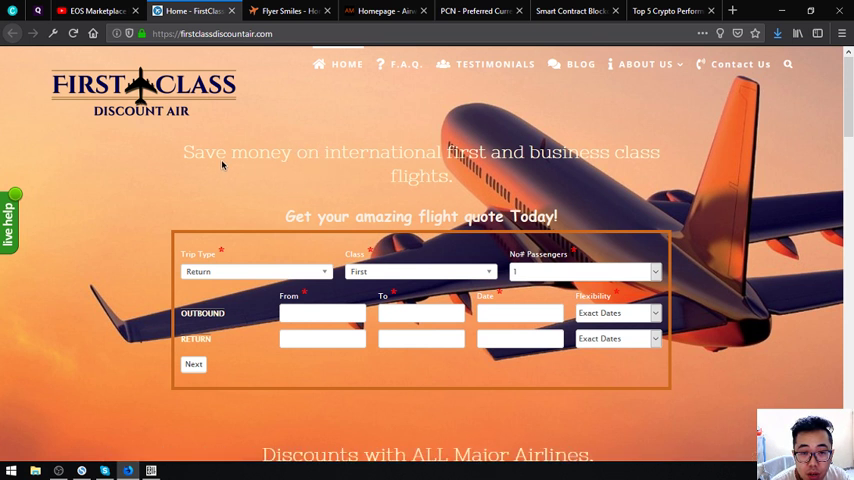
Inspect the quote form's trip type, cabin class, departure date and date flexibility options.
{"action": "scroll", "scroll_direction": "down", "scroll_amount": 3}
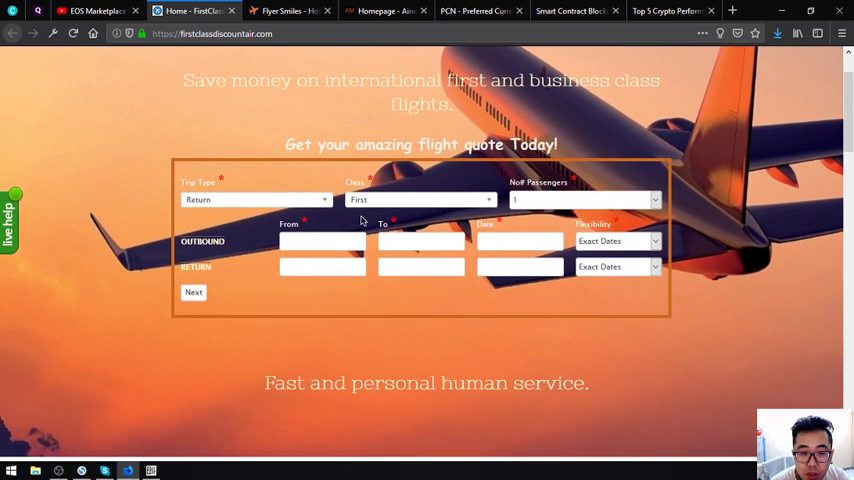
{"action": "scroll", "scroll_direction": "down", "scroll_amount": 3}
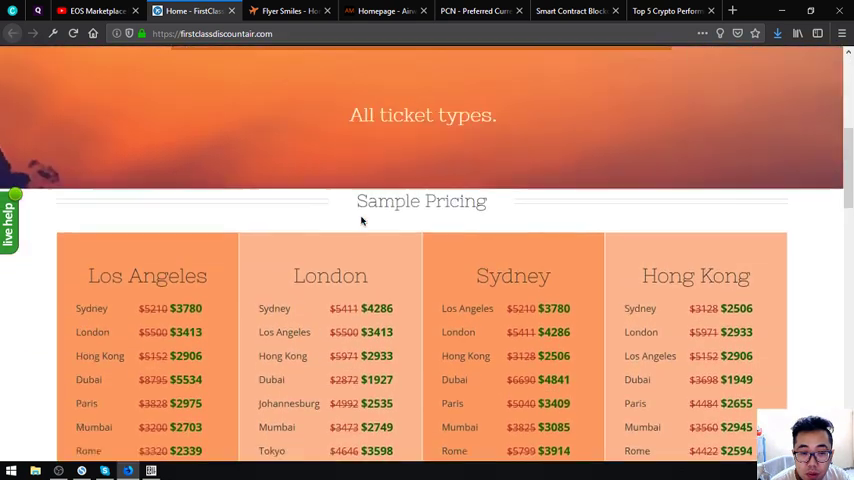
{"action": "scroll", "scroll_direction": "up", "scroll_amount": 3}
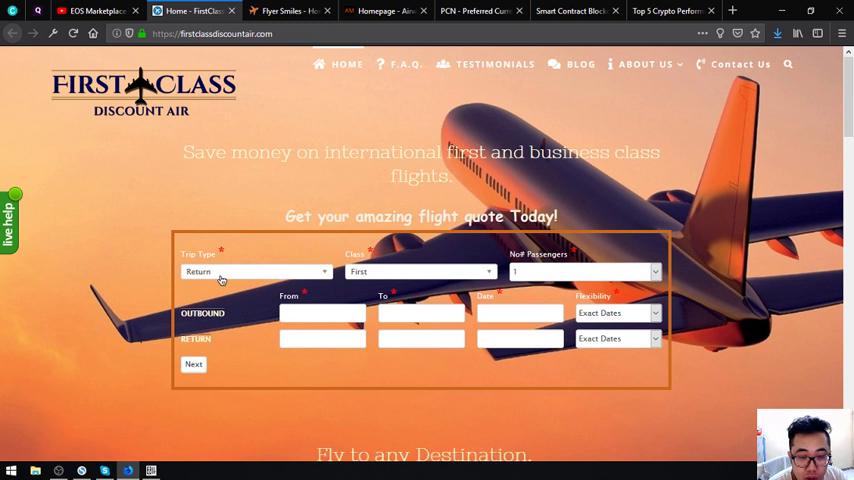
{"action": "left_click", "coordinate": [255, 271]}
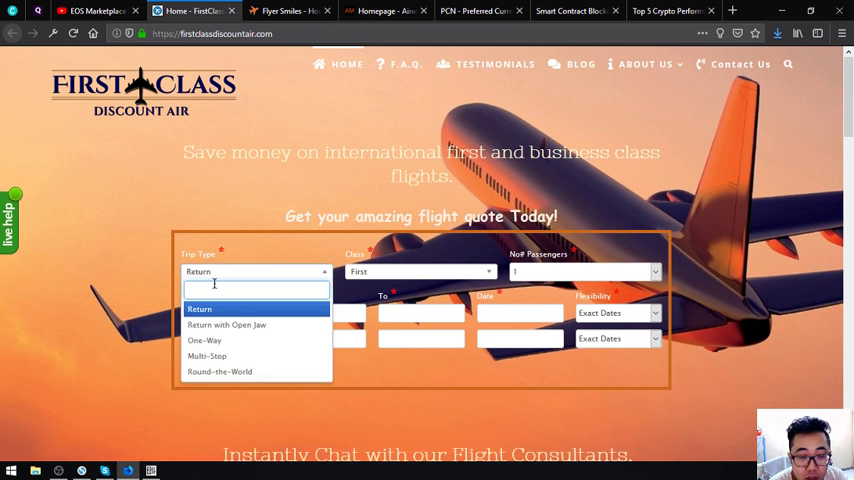
{"action": "mouse_move", "coordinate": [227, 324]}
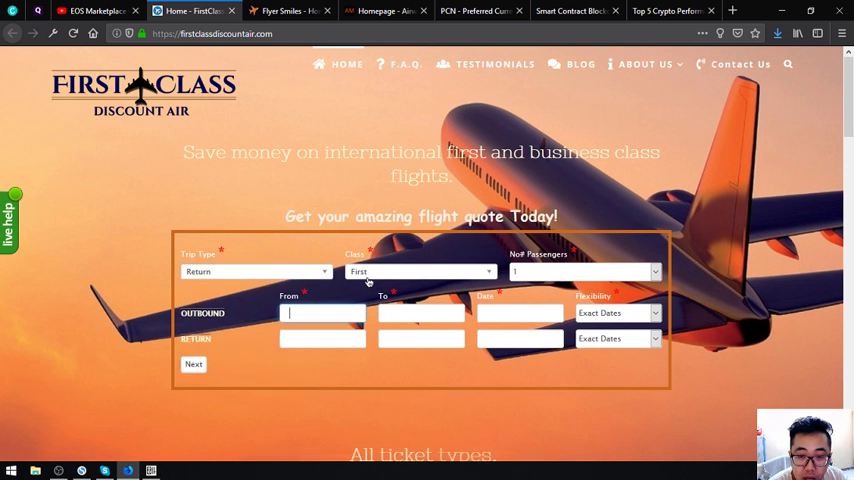
{"action": "left_click", "coordinate": [418, 271]}
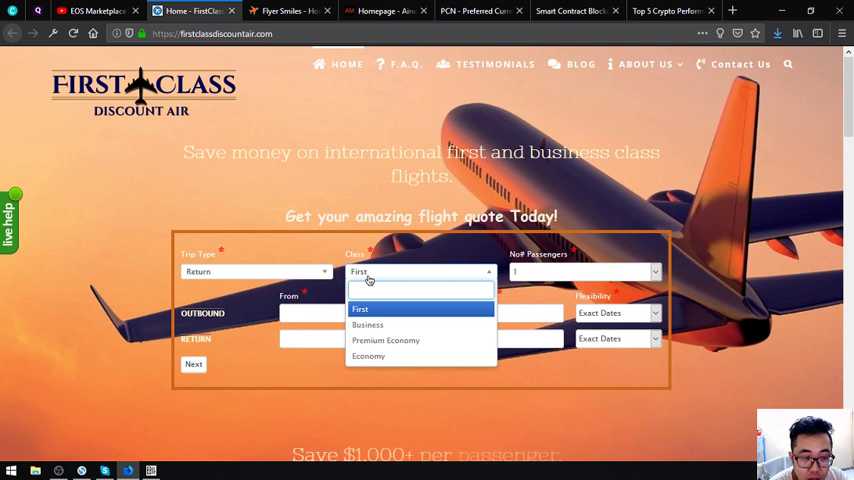
{"action": "mouse_move", "coordinate": [368, 324]}
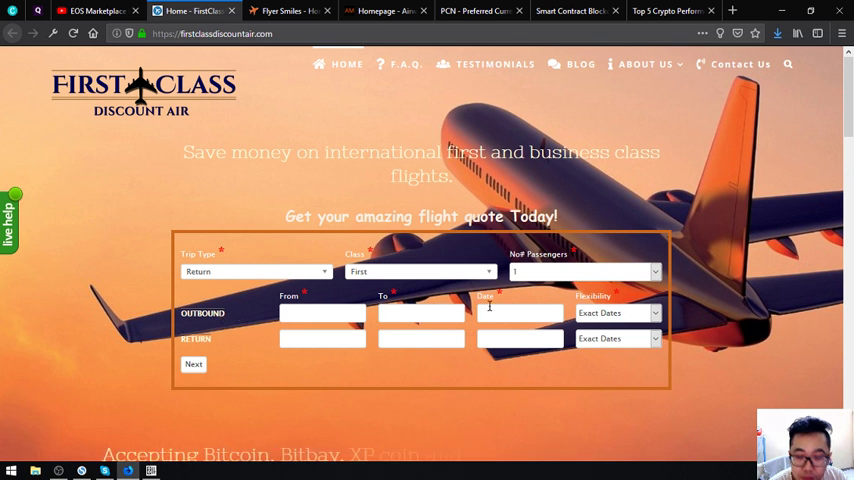
{"action": "left_click", "coordinate": [519, 313]}
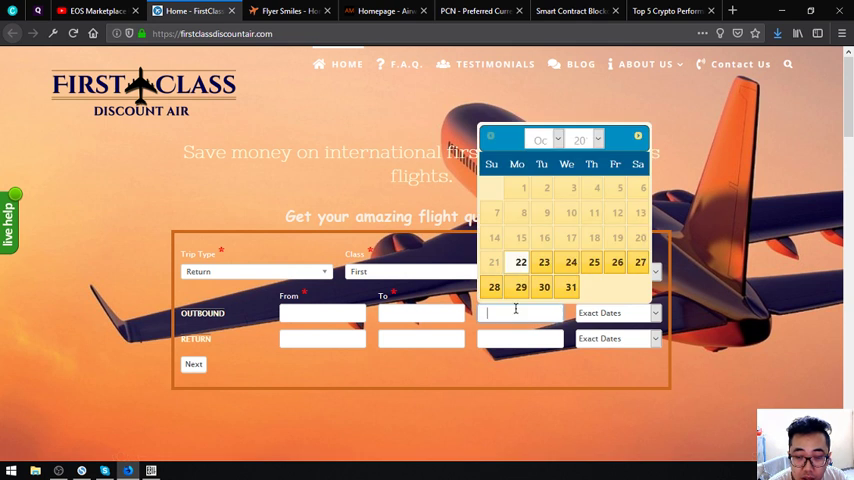
{"action": "left_click", "coordinate": [615, 313]}
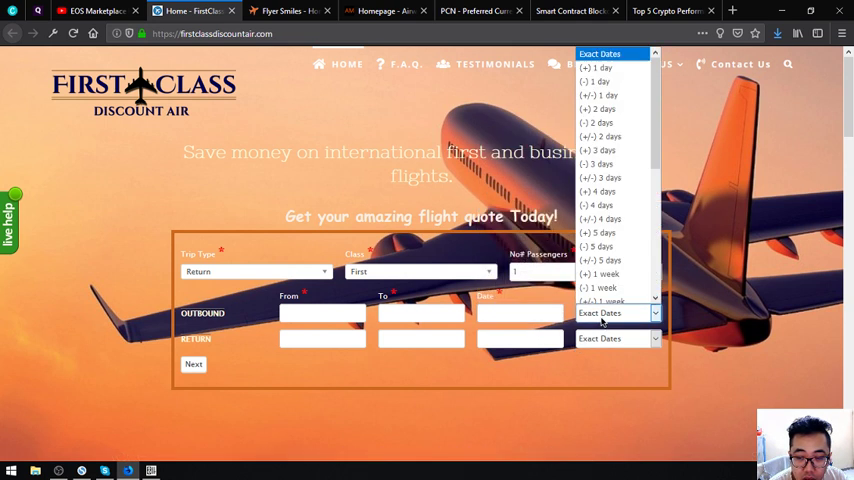
{"action": "left_click", "coordinate": [617, 313]}
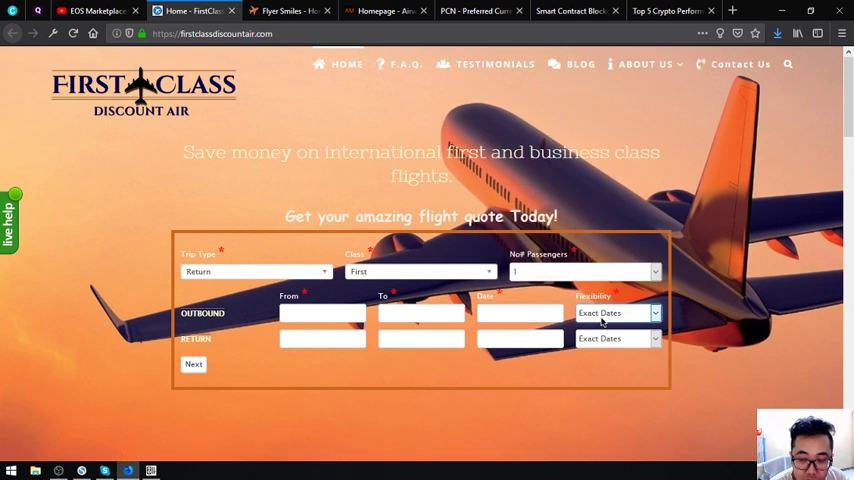
{"action": "left_click", "coordinate": [618, 313]}
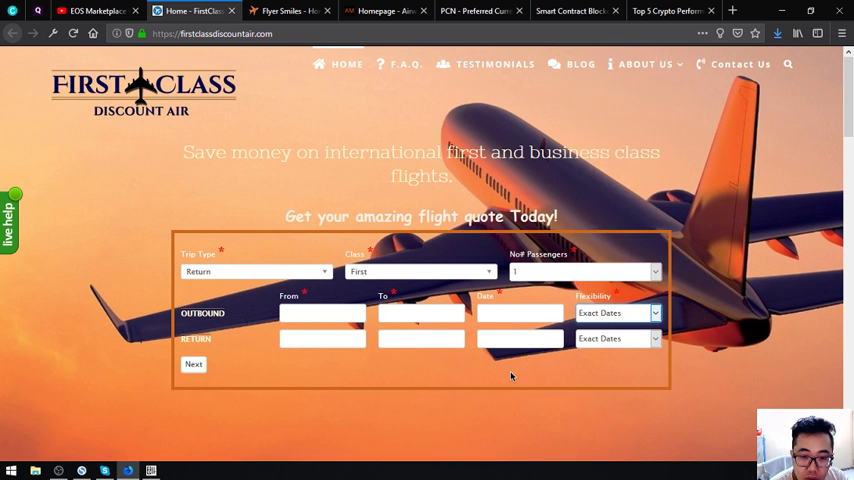
Scroll down the page below the quote form and back.
{"action": "scroll", "scroll_direction": "down", "scroll_amount": 3}
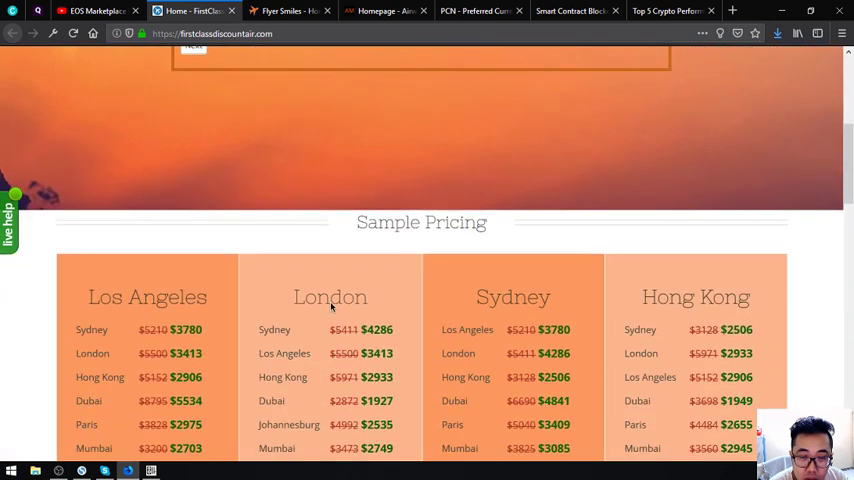
{"action": "scroll", "scroll_direction": "down", "scroll_amount": 3}
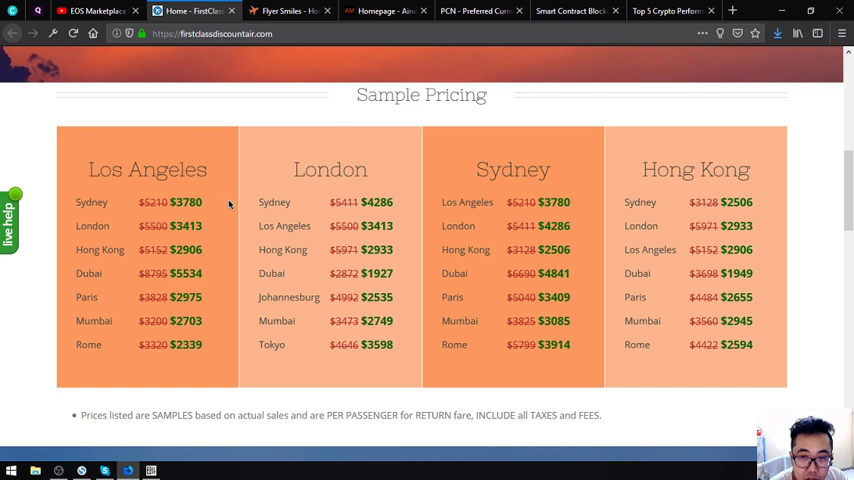
{"action": "mouse_move", "coordinate": [232, 208]}
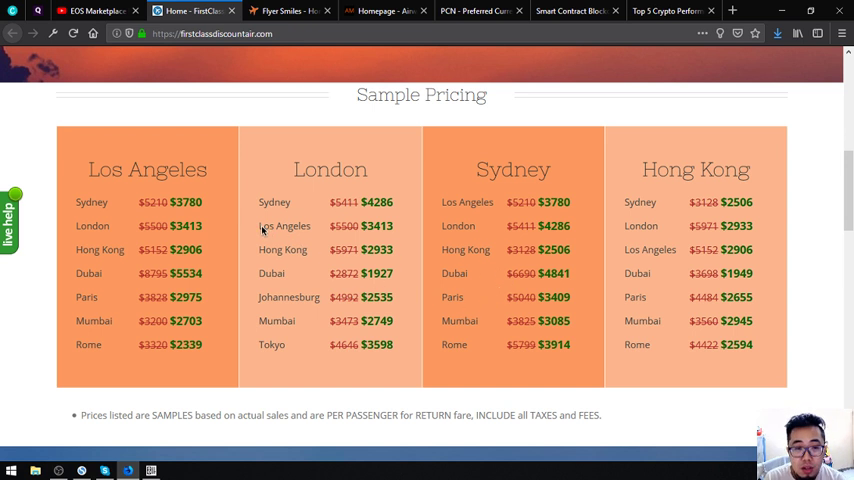
{"action": "mouse_move", "coordinate": [221, 225]}
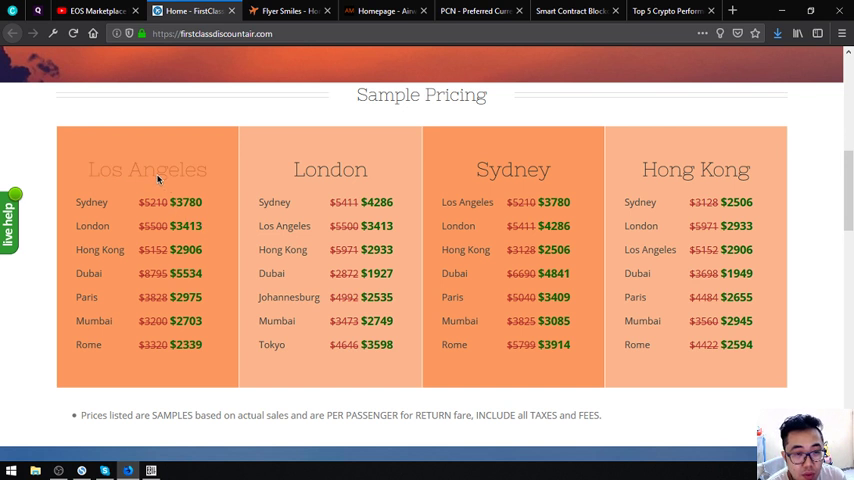
{"action": "mouse_move", "coordinate": [208, 212]}
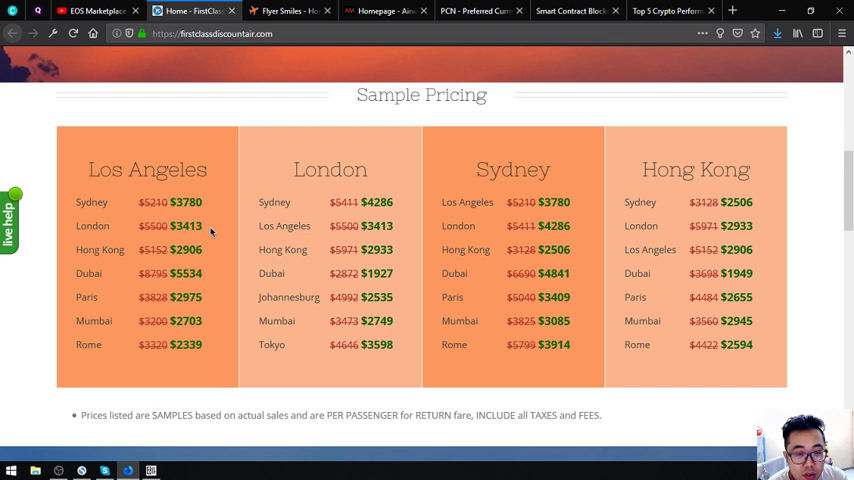
{"action": "mouse_move", "coordinate": [202, 208]}
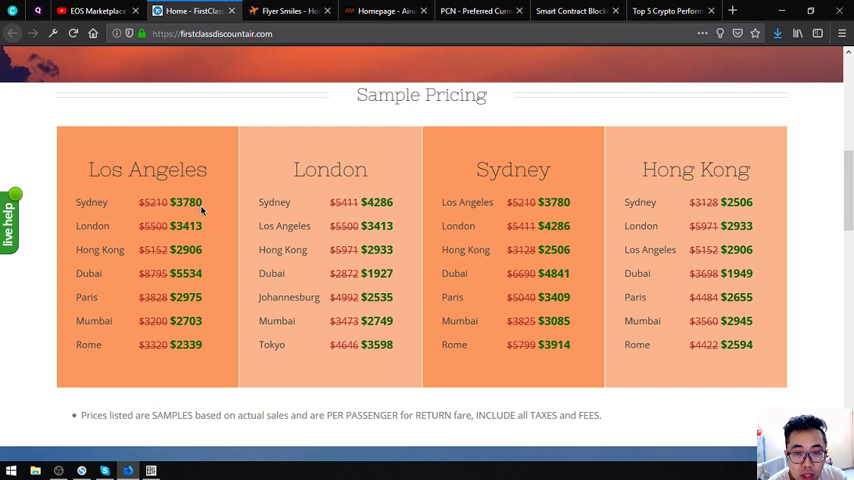
{"action": "scroll", "scroll_direction": "down", "scroll_amount": 3}
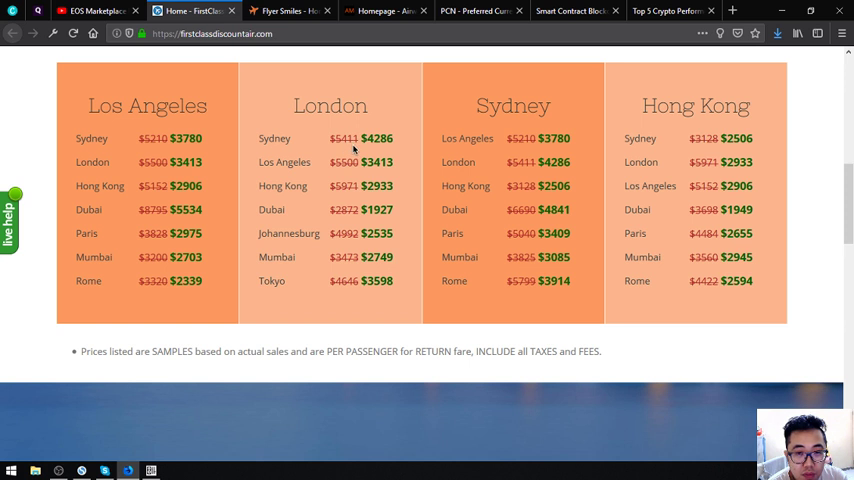
{"action": "mouse_move", "coordinate": [375, 143]}
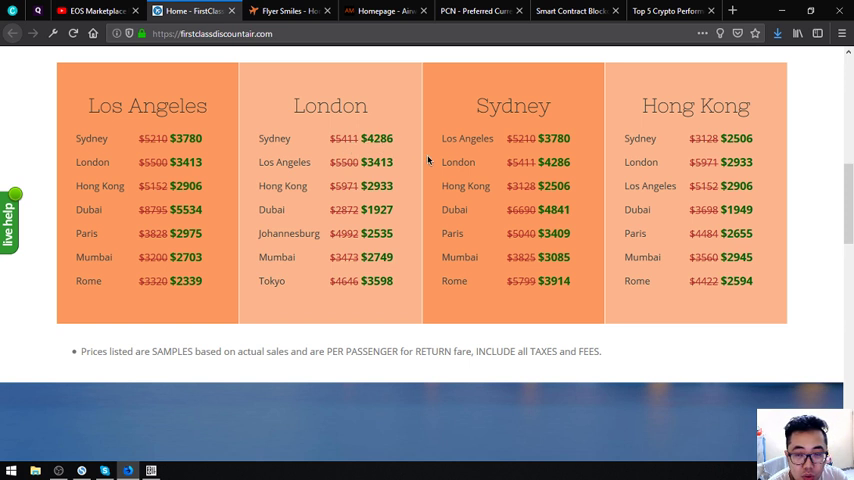
{"action": "scroll", "scroll_direction": "down", "scroll_amount": 3}
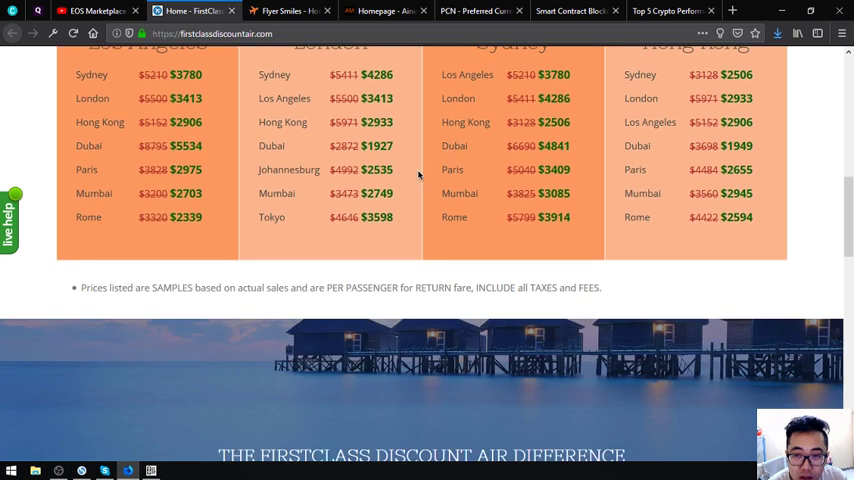
{"action": "mouse_move", "coordinate": [377, 204]}
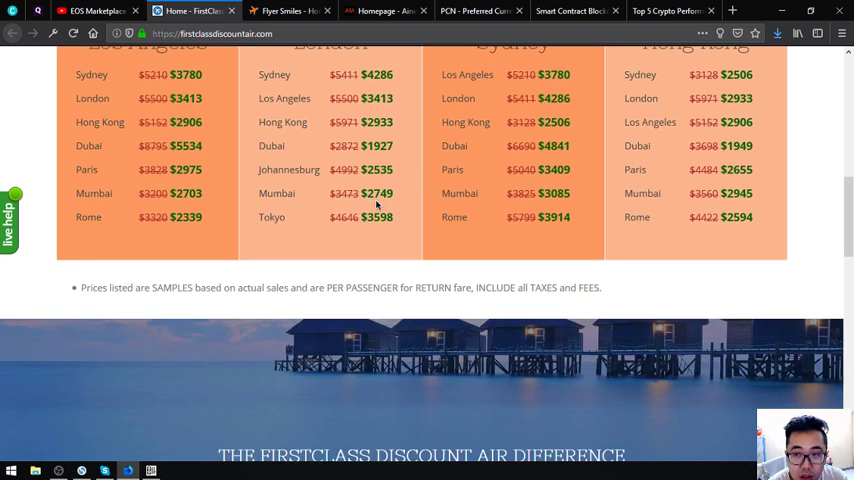
{"action": "scroll", "scroll_direction": "up", "scroll_amount": 3}
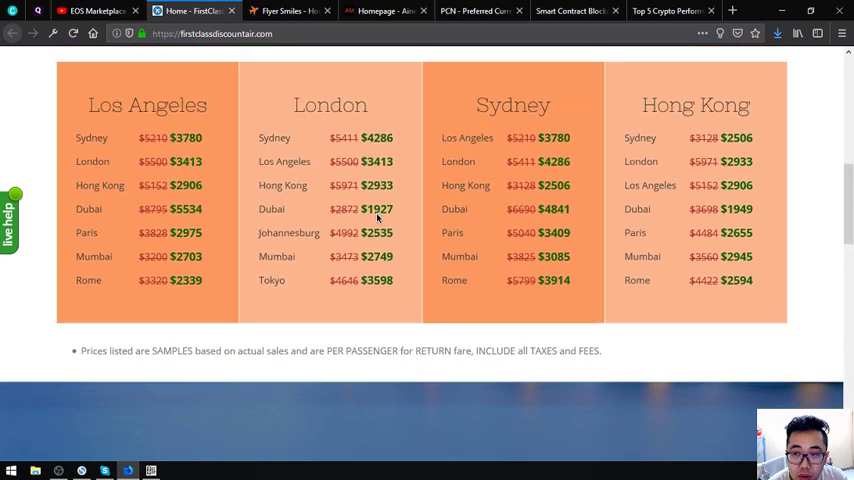
{"action": "scroll", "scroll_direction": "down", "scroll_amount": 3}
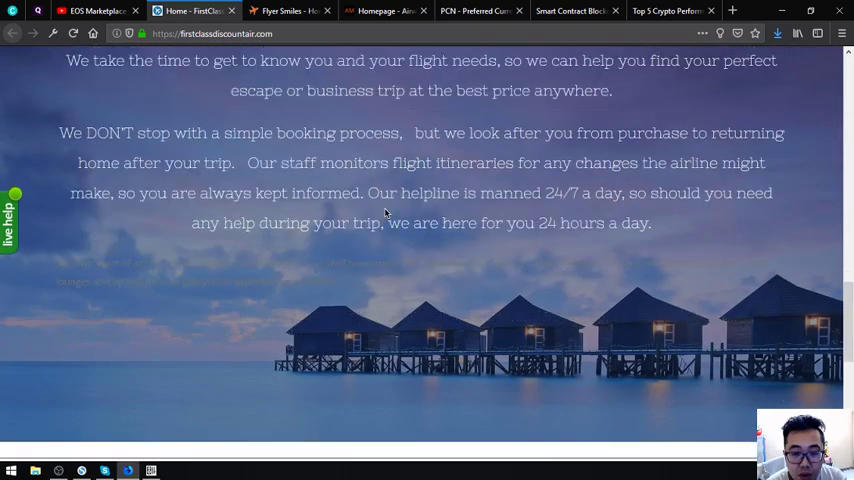
{"action": "scroll", "scroll_direction": "down", "scroll_amount": 3}
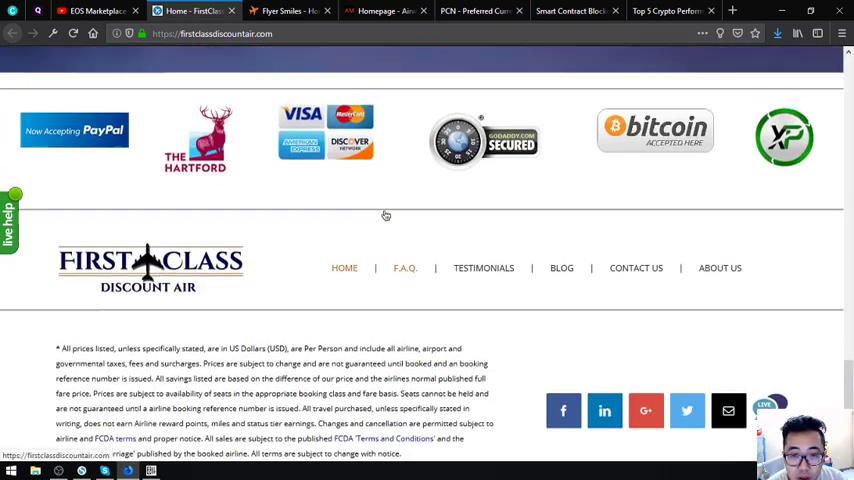
{"action": "scroll", "scroll_direction": "up", "scroll_amount": 3}
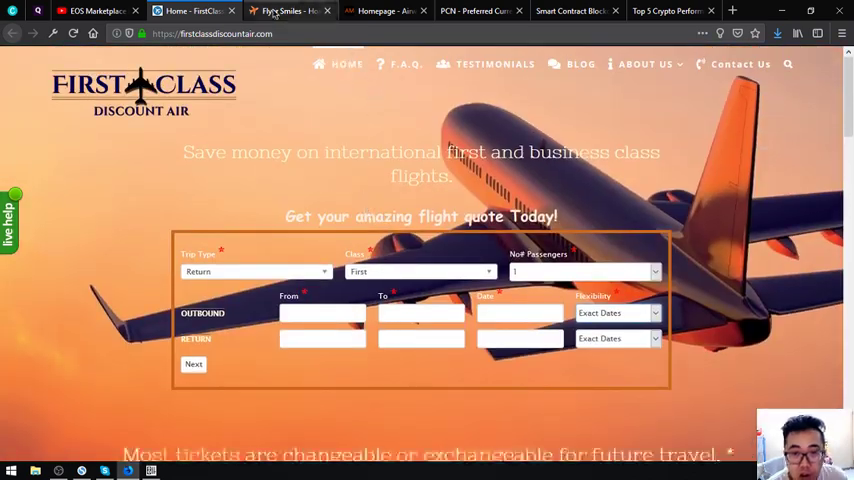
Switch to Flyer Smiles, skim its homepage, then move to the Airway Market tab.
{"action": "left_click", "coordinate": [283, 13]}
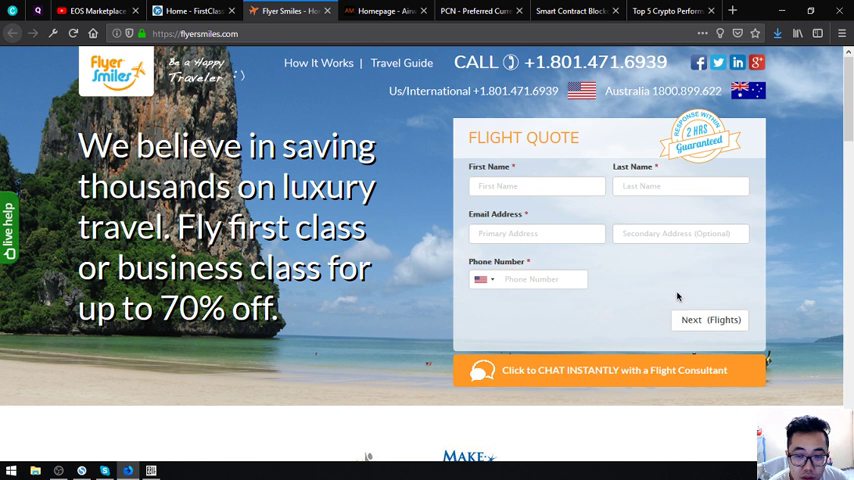
{"action": "mouse_move", "coordinate": [662, 390]}
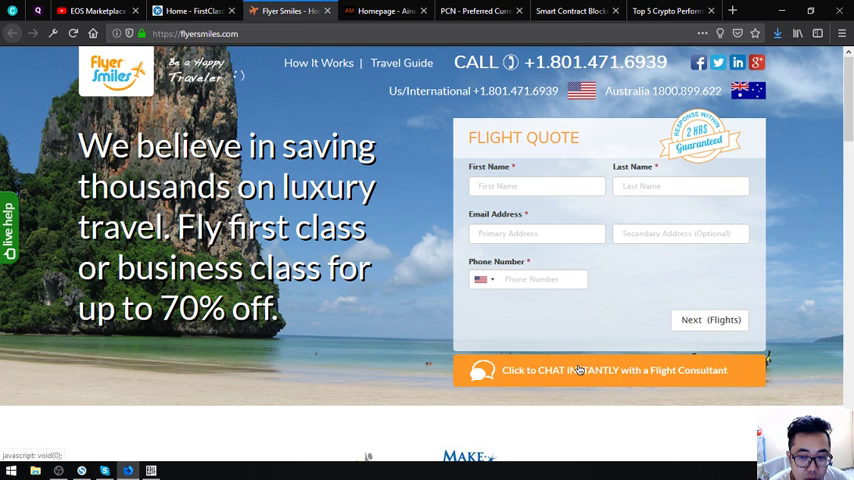
{"action": "scroll", "scroll_direction": "down", "scroll_amount": 3}
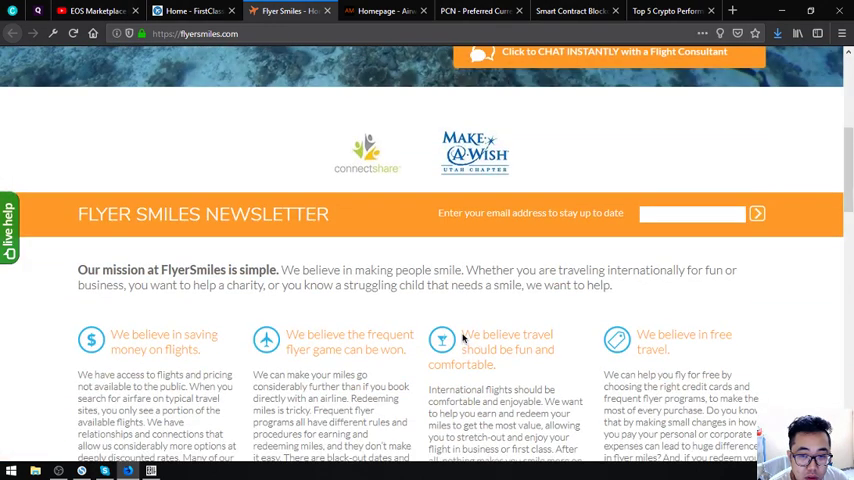
{"action": "scroll", "scroll_direction": "down", "scroll_amount": 3}
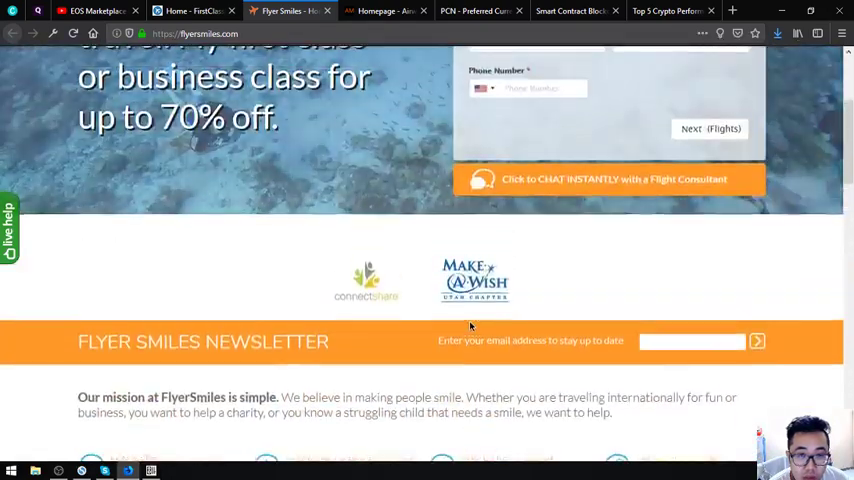
{"action": "left_click", "coordinate": [391, 13]}
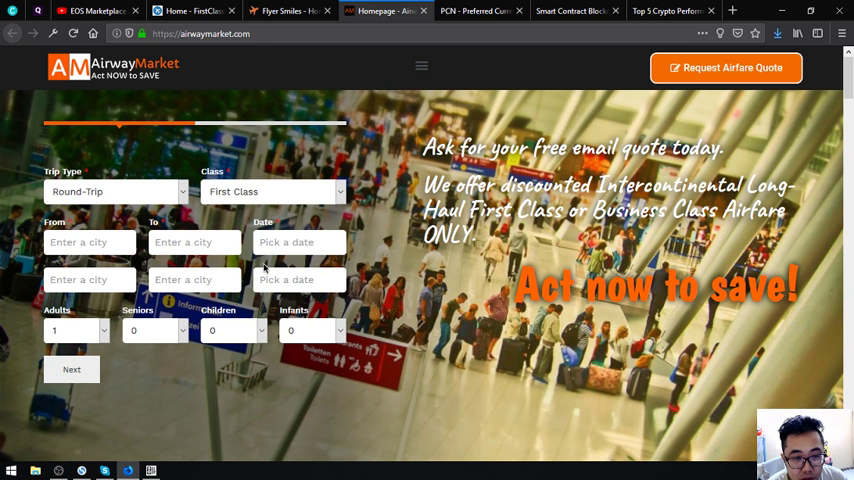
{"action": "mouse_move", "coordinate": [251, 198]}
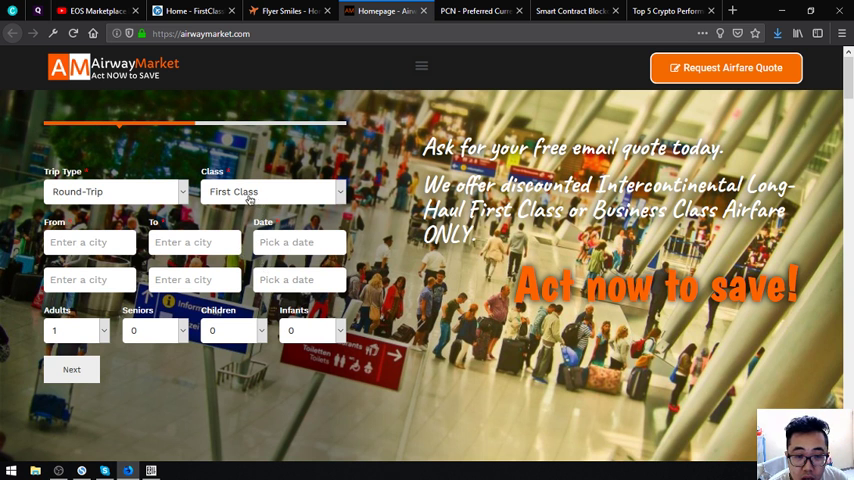
{"action": "scroll", "scroll_direction": "down", "scroll_amount": 3}
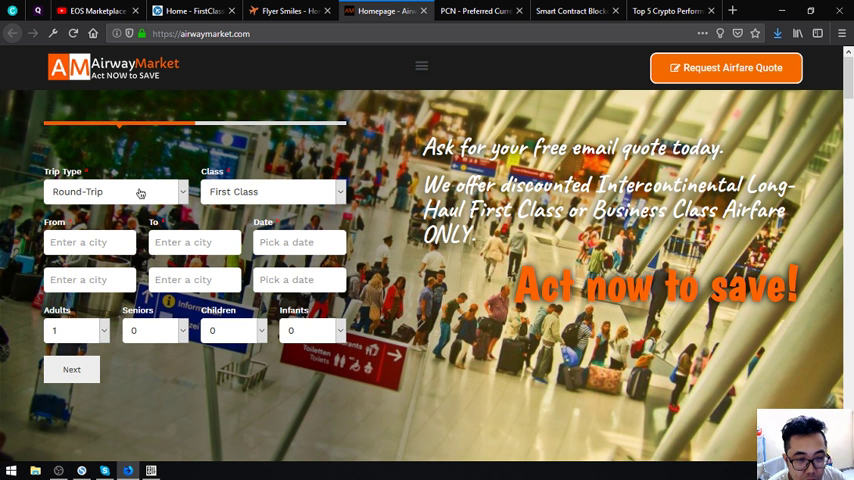
{"action": "mouse_move", "coordinate": [283, 217]}
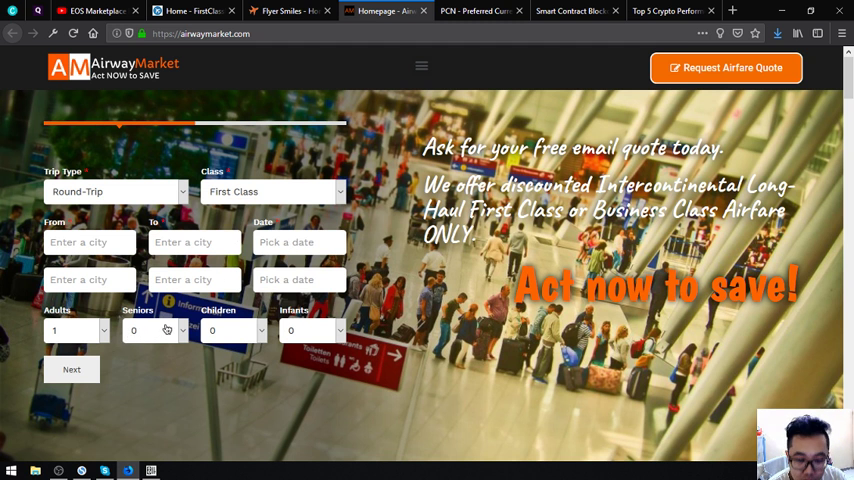
{"action": "scroll", "scroll_direction": "down", "scroll_amount": 3}
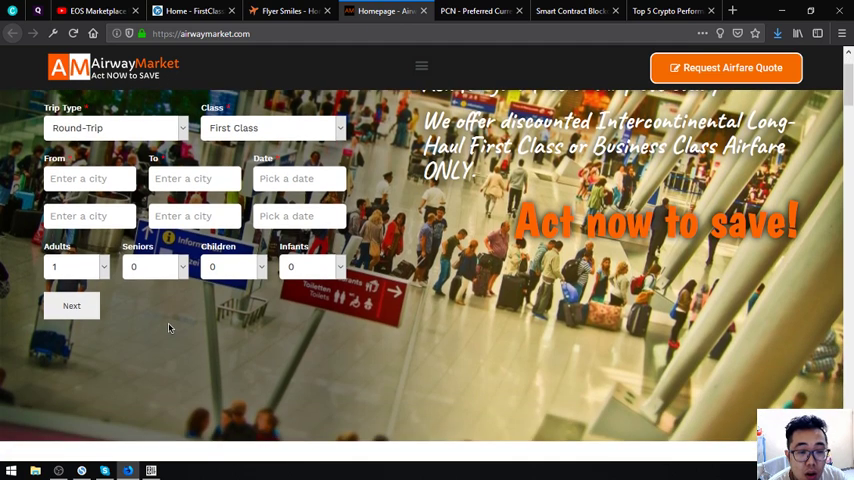
{"action": "scroll", "scroll_direction": "down", "scroll_amount": 3}
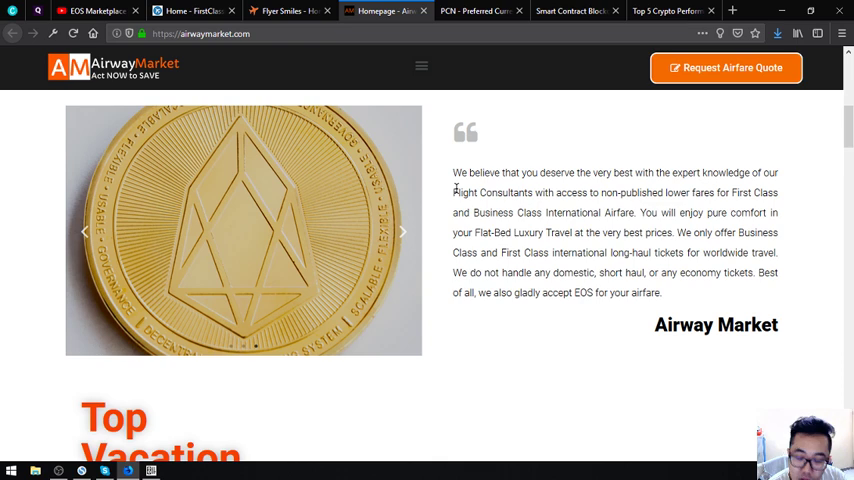
{"action": "scroll", "scroll_direction": "down", "scroll_amount": 3}
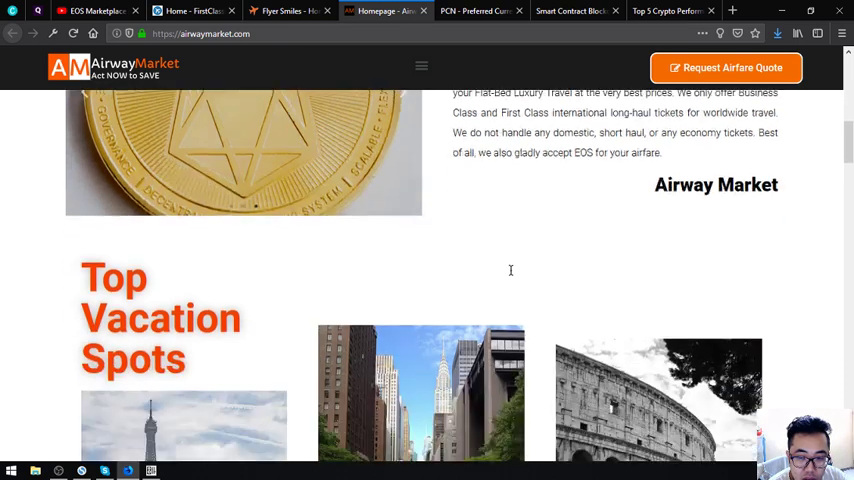
{"action": "scroll", "scroll_direction": "down", "scroll_amount": 3}
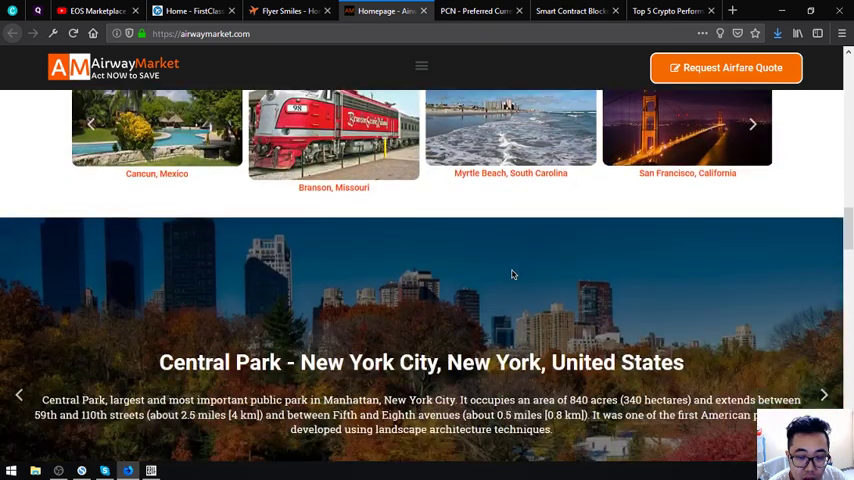
{"action": "scroll", "scroll_direction": "down", "scroll_amount": 3}
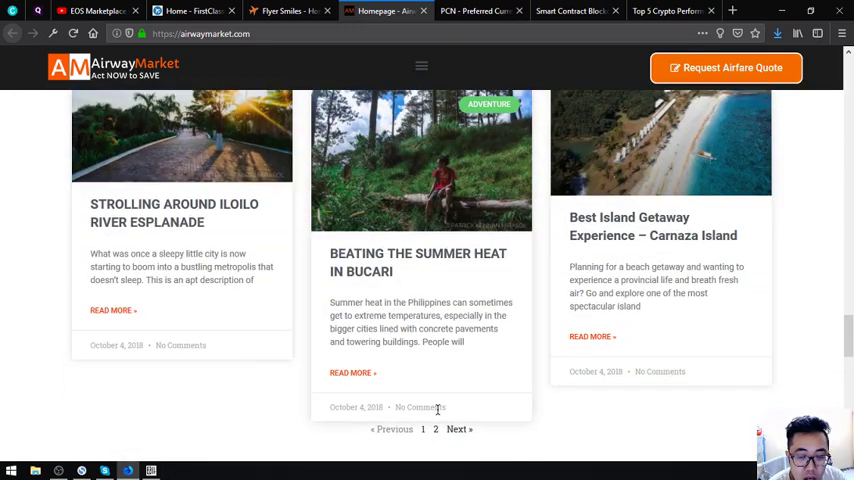
{"action": "scroll", "scroll_direction": "down", "scroll_amount": 3}
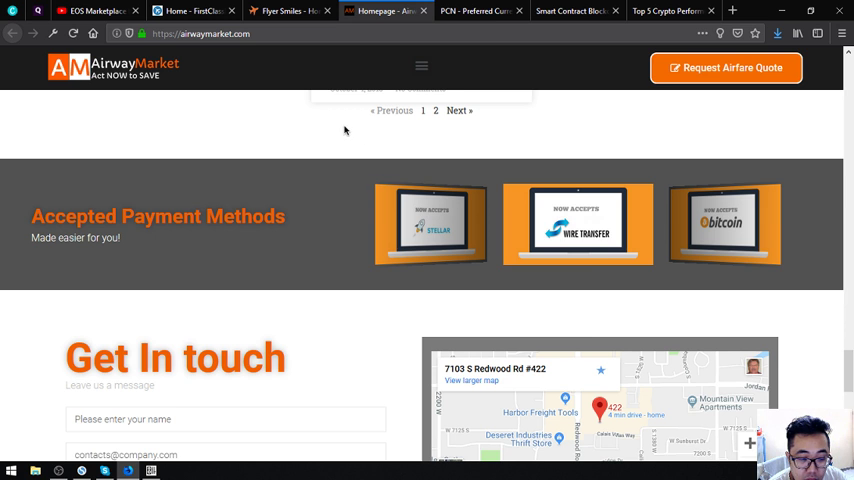
Switch to the PCN.today tab and scroll down to recent posts and global news.
{"action": "left_click", "coordinate": [190, 15]}
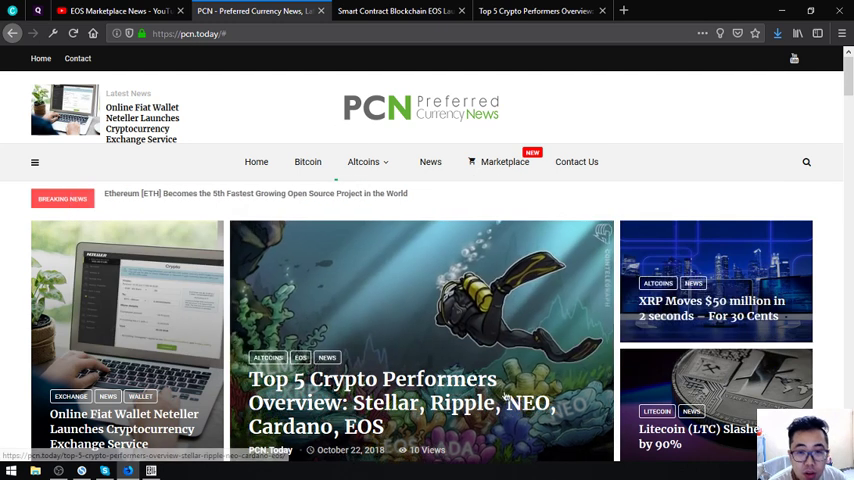
{"action": "scroll", "scroll_direction": "down", "scroll_amount": 3}
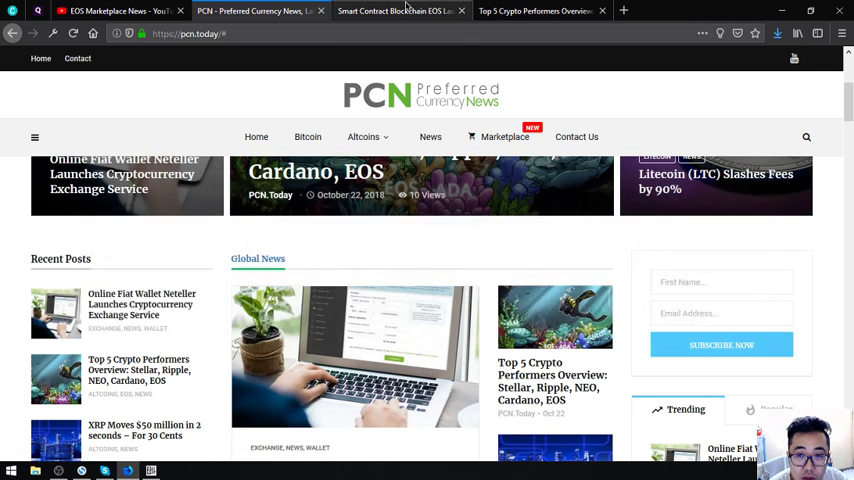
Open the EOS Link Foundation article tab and read its summary points.
{"action": "left_click", "coordinate": [399, 11]}
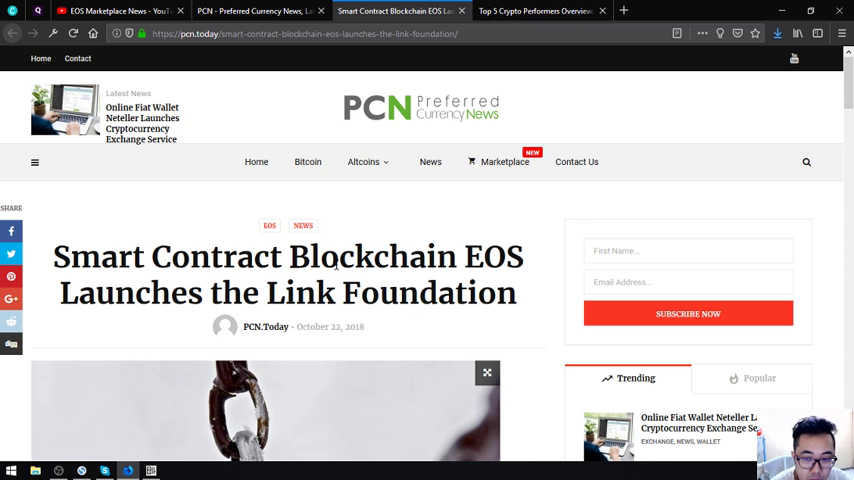
{"action": "scroll", "scroll_direction": "down", "scroll_amount": 3}
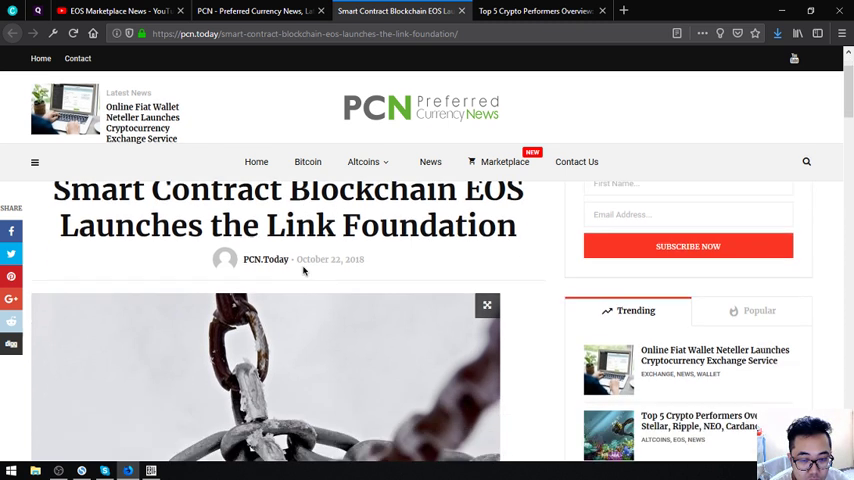
{"action": "scroll", "scroll_direction": "down", "scroll_amount": 3}
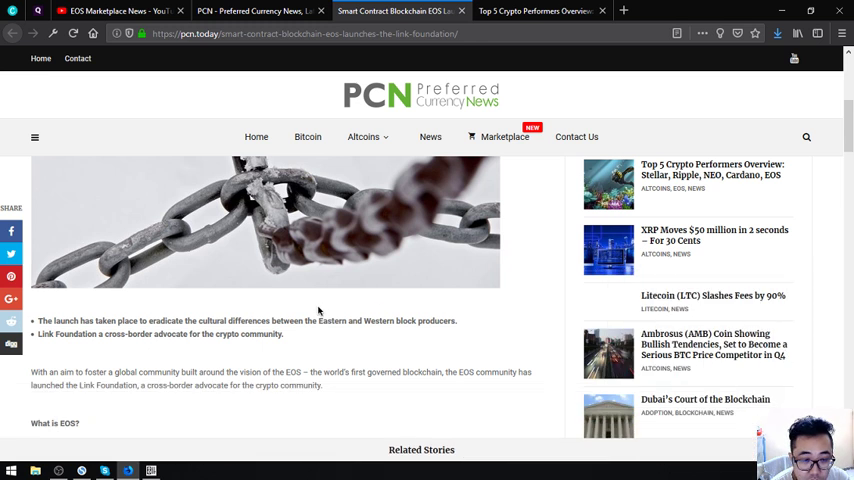
{"action": "scroll", "scroll_direction": "down", "scroll_amount": 3}
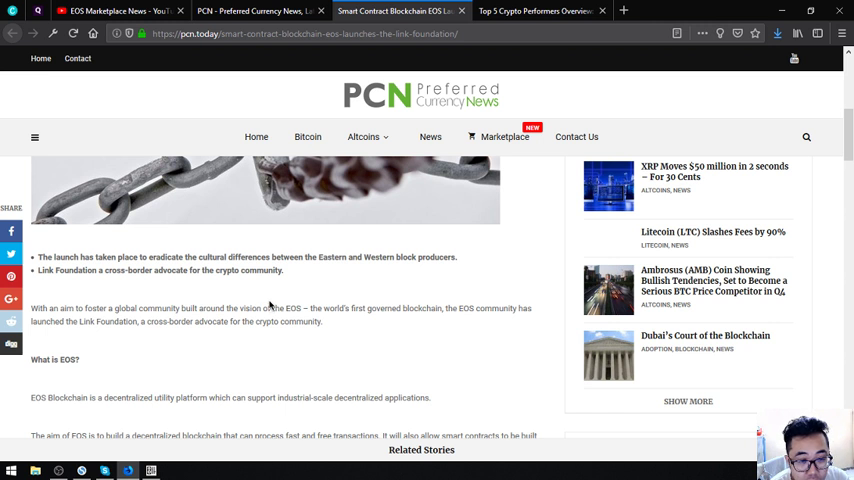
{"action": "mouse_move", "coordinate": [288, 322]}
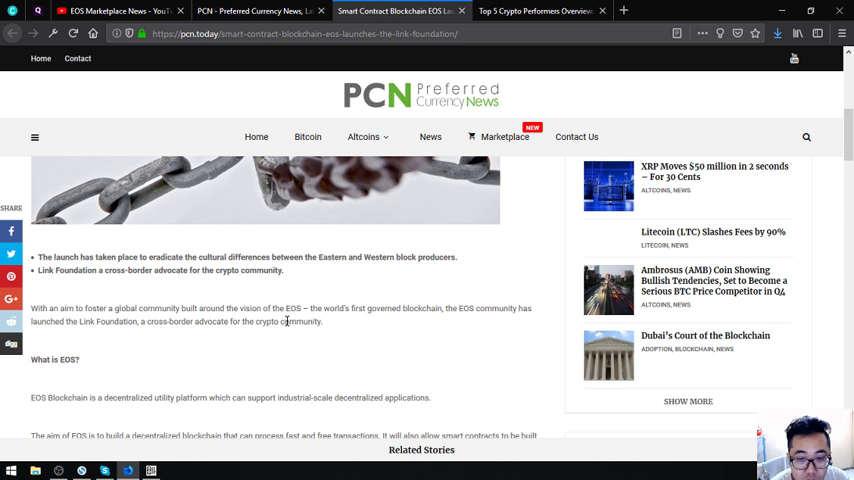
{"action": "mouse_move", "coordinate": [283, 319]}
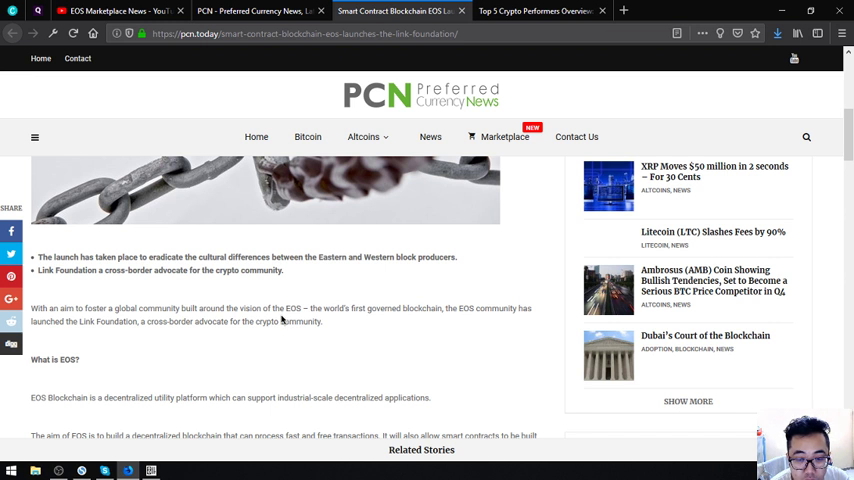
{"action": "mouse_move", "coordinate": [282, 322]}
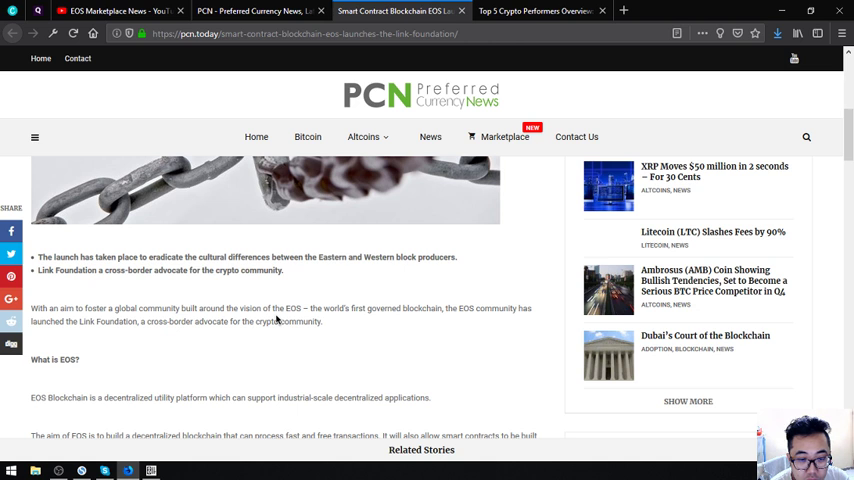
{"action": "mouse_move", "coordinate": [252, 349]}
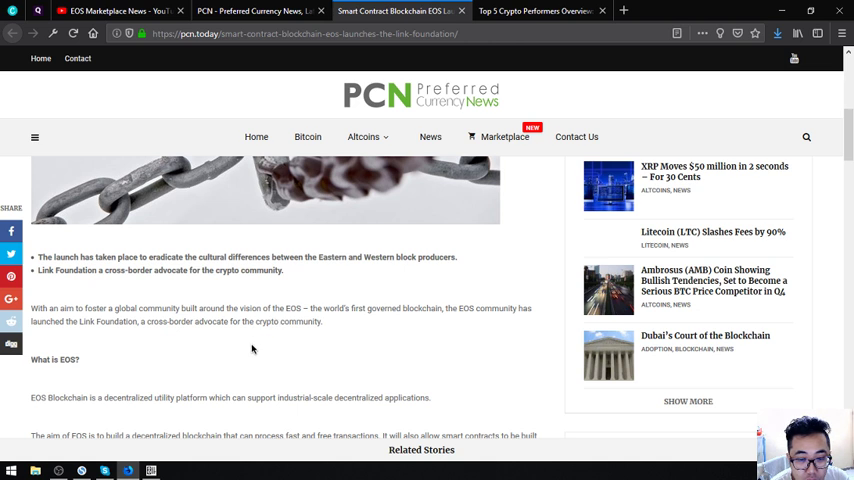
{"action": "scroll", "scroll_direction": "down", "scroll_amount": 3}
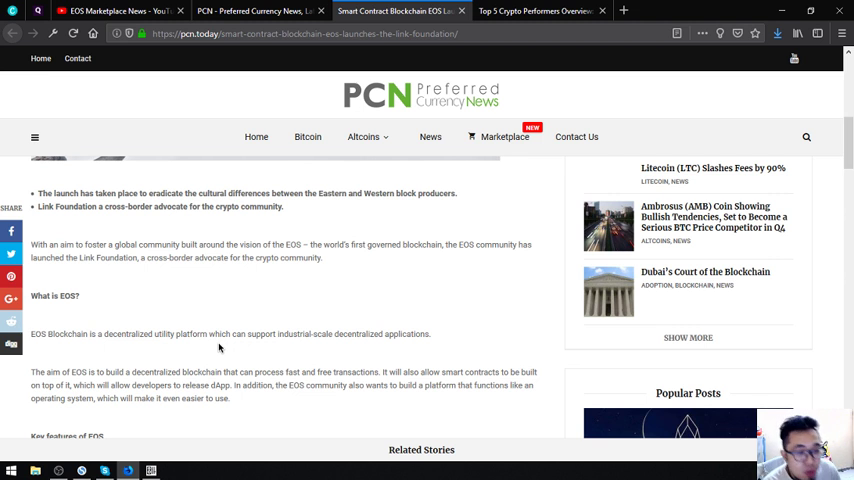
{"action": "scroll", "scroll_direction": "down", "scroll_amount": 3}
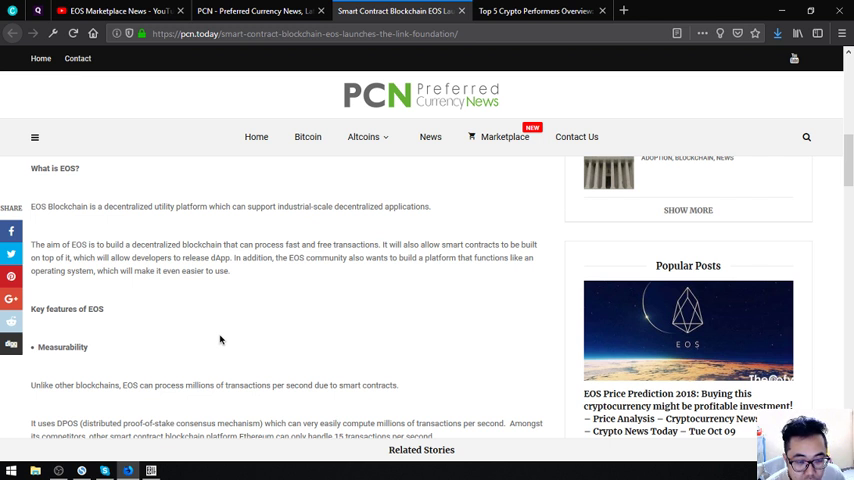
{"action": "scroll", "scroll_direction": "down", "scroll_amount": 3}
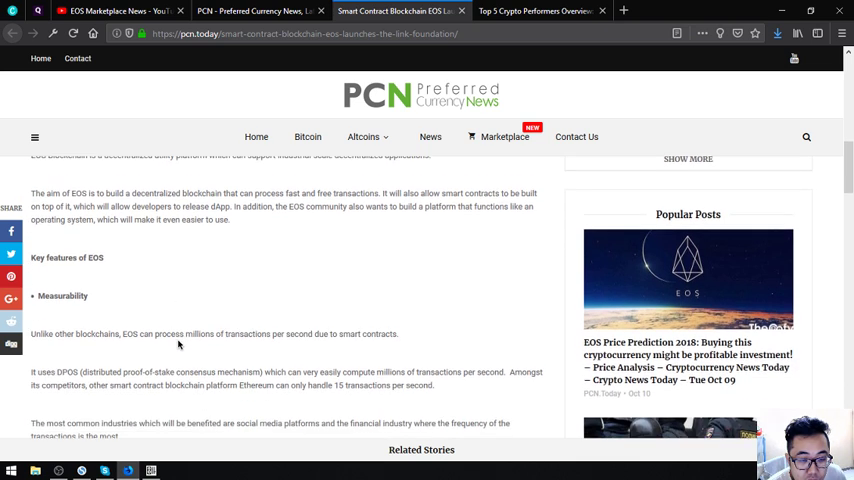
{"action": "scroll", "scroll_direction": "down", "scroll_amount": 3}
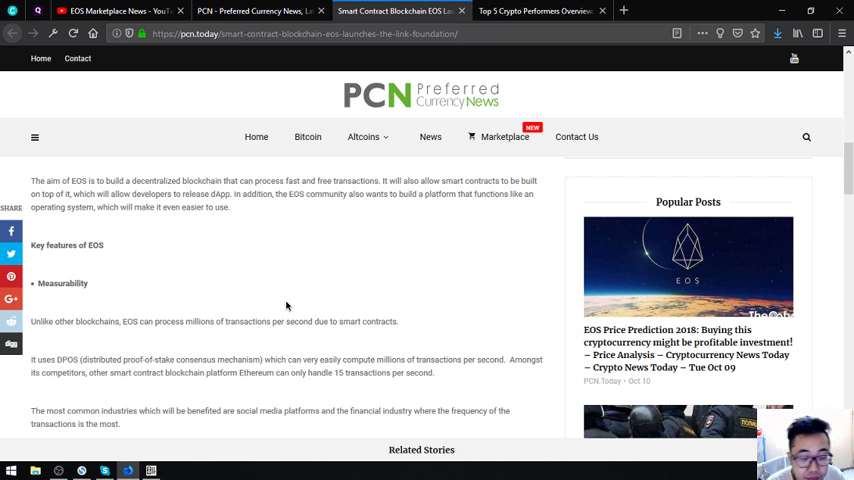
Read the EOS article through its flexibility, usability and governance features to the tags.
{"action": "scroll", "scroll_direction": "down", "scroll_amount": 3}
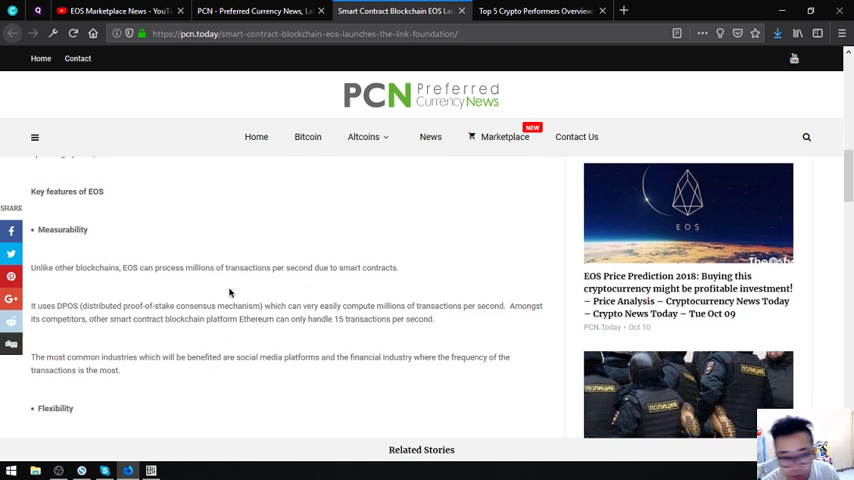
{"action": "scroll", "scroll_direction": "down", "scroll_amount": 3}
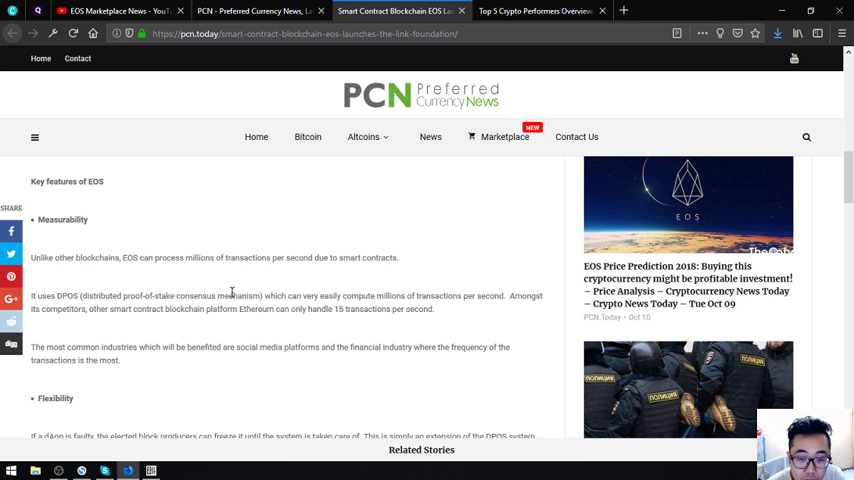
{"action": "mouse_move", "coordinate": [362, 349]}
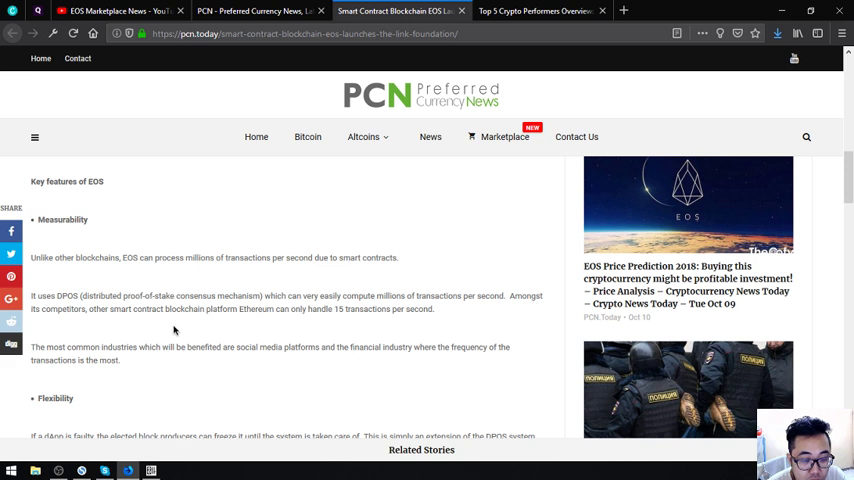
{"action": "scroll", "scroll_direction": "down", "scroll_amount": 3}
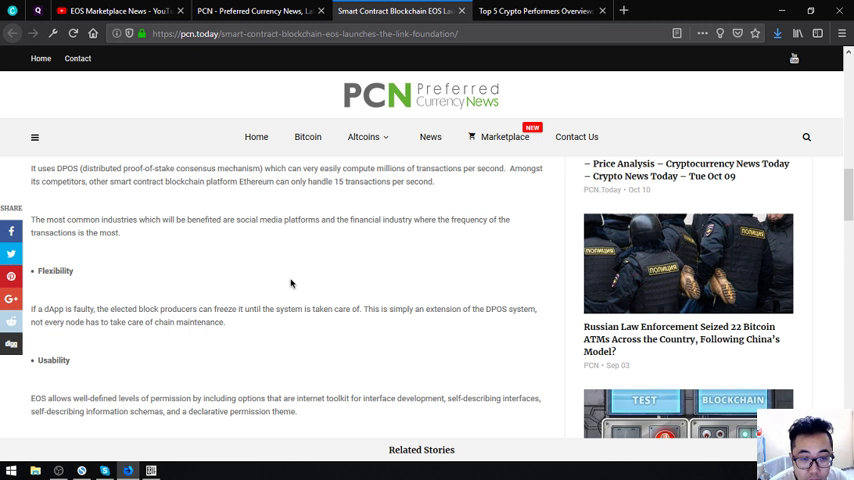
{"action": "scroll", "scroll_direction": "down", "scroll_amount": 3}
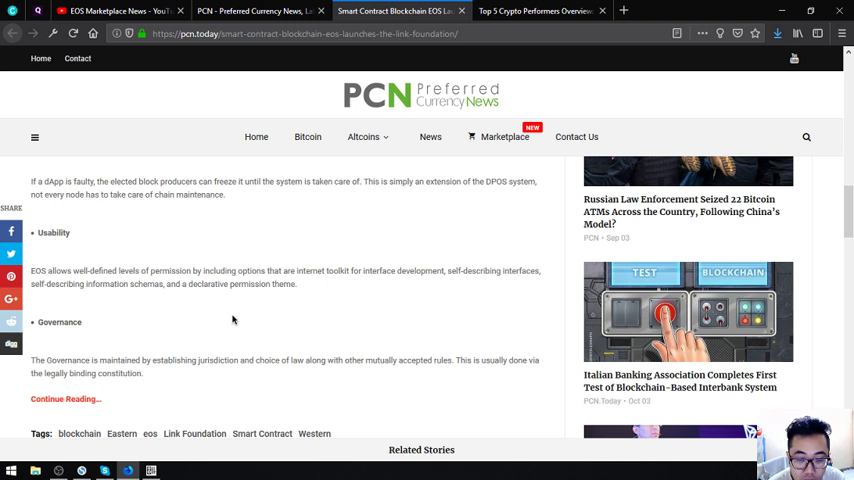
{"action": "mouse_move", "coordinate": [235, 319]}
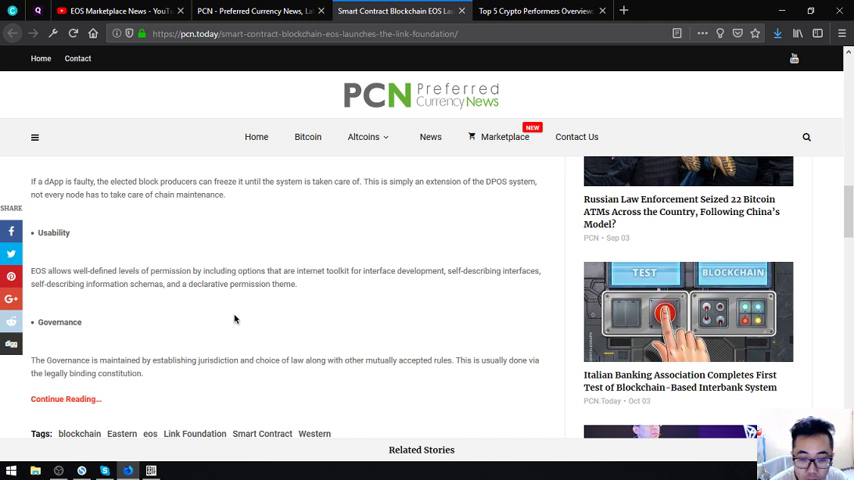
{"action": "mouse_move", "coordinate": [268, 345]}
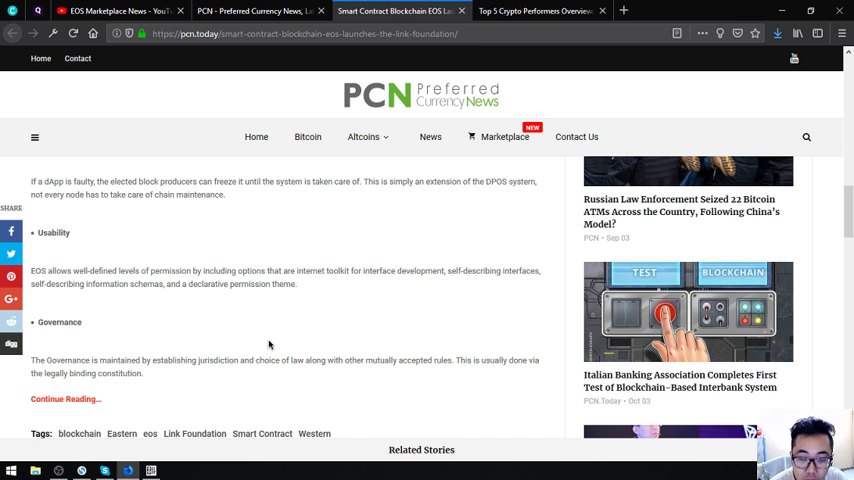
{"action": "mouse_move", "coordinate": [278, 338]}
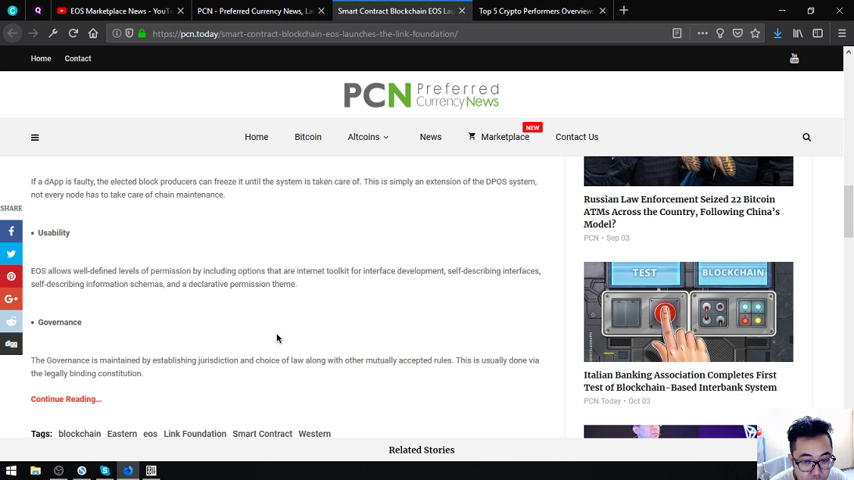
{"action": "mouse_move", "coordinate": [265, 330]}
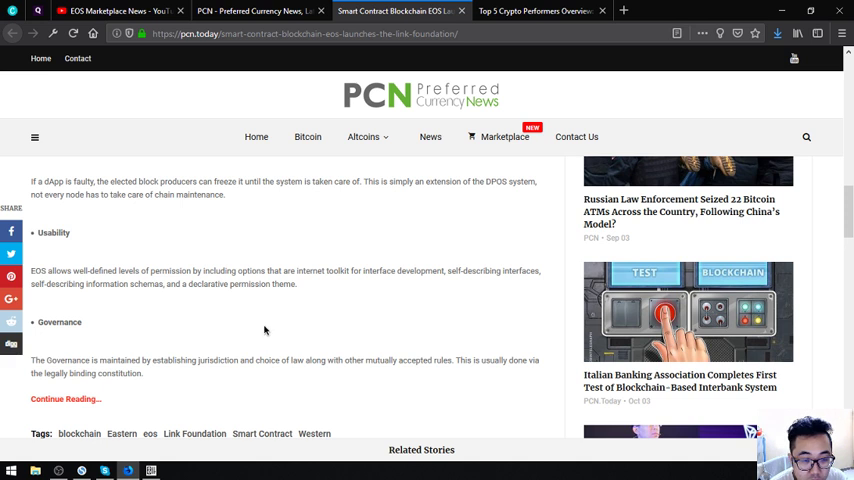
{"action": "mouse_move", "coordinate": [208, 322]}
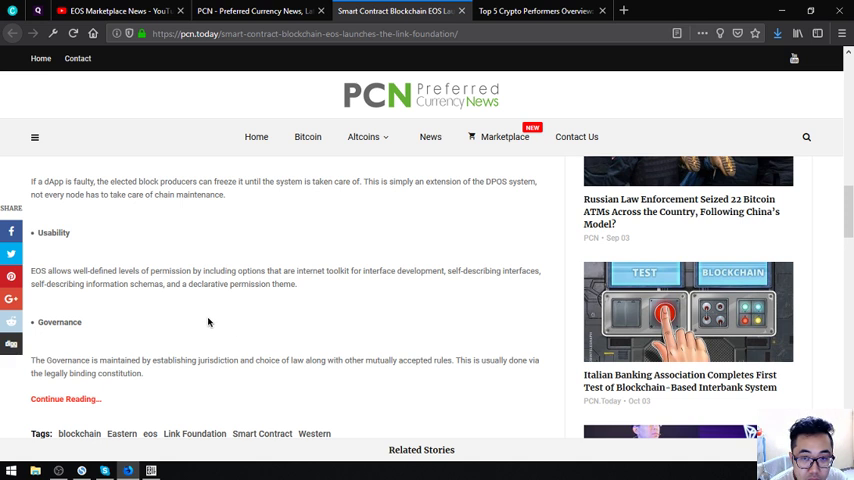
Scroll to the EOS article's end and back up to its related links.
{"action": "scroll", "scroll_direction": "down", "scroll_amount": 3}
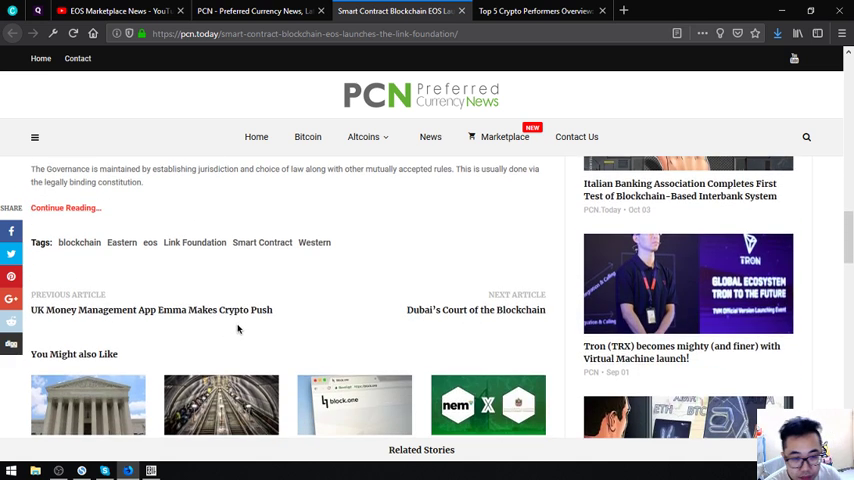
{"action": "scroll", "scroll_direction": "up", "scroll_amount": 3}
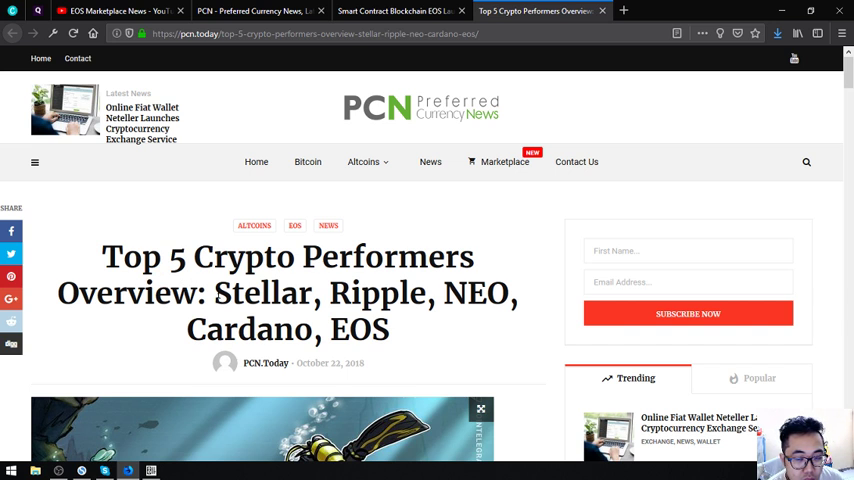
Scroll past the Top 5 article's cover image to the disclaimer and Oct. 15 commentary.
{"action": "scroll", "scroll_direction": "down", "scroll_amount": 3}
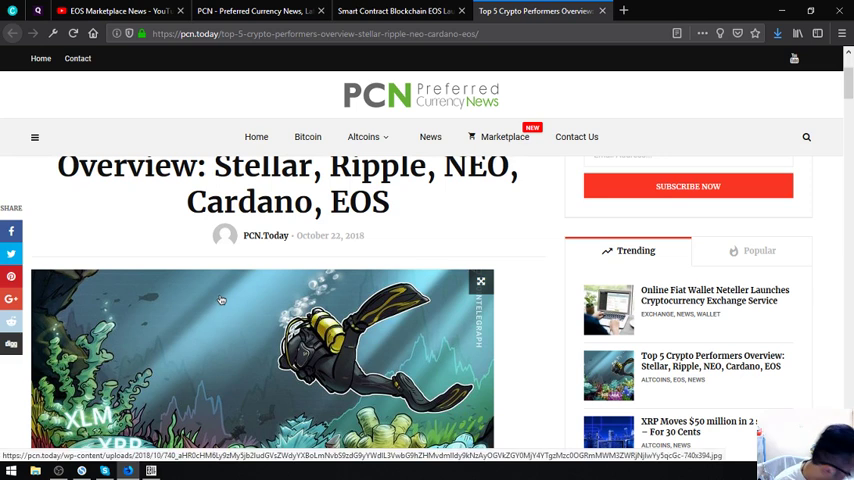
{"action": "scroll", "scroll_direction": "down", "scroll_amount": 3}
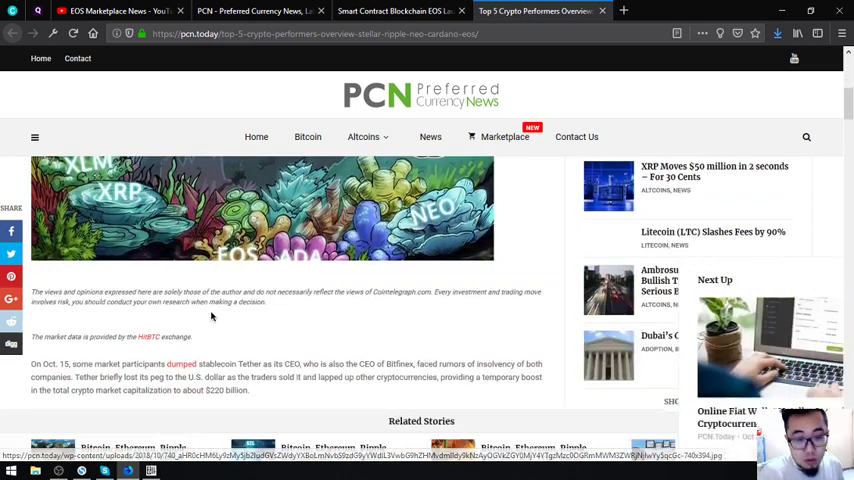
{"action": "scroll", "scroll_direction": "down", "scroll_amount": 3}
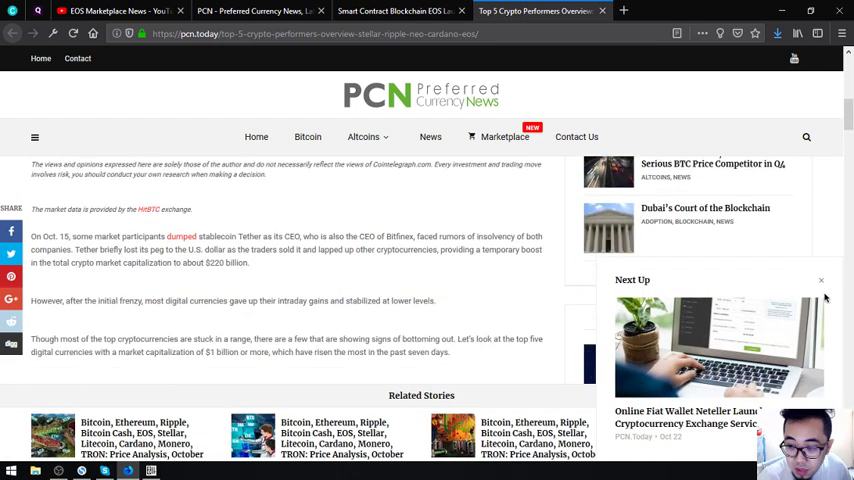
{"action": "mouse_move", "coordinate": [823, 286]}
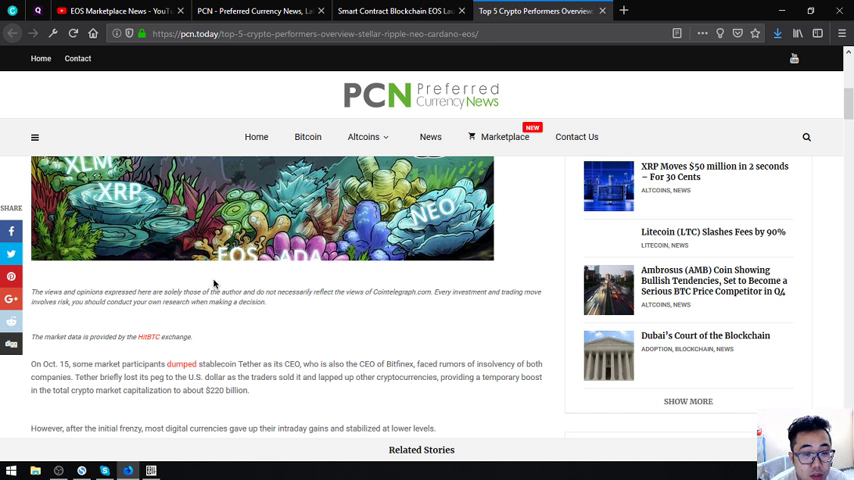
Skim the Top 5 article's NEO, Cardano and EOS sections, ending at Stellar's XLM/USD section.
{"action": "scroll", "scroll_direction": "down", "scroll_amount": 3}
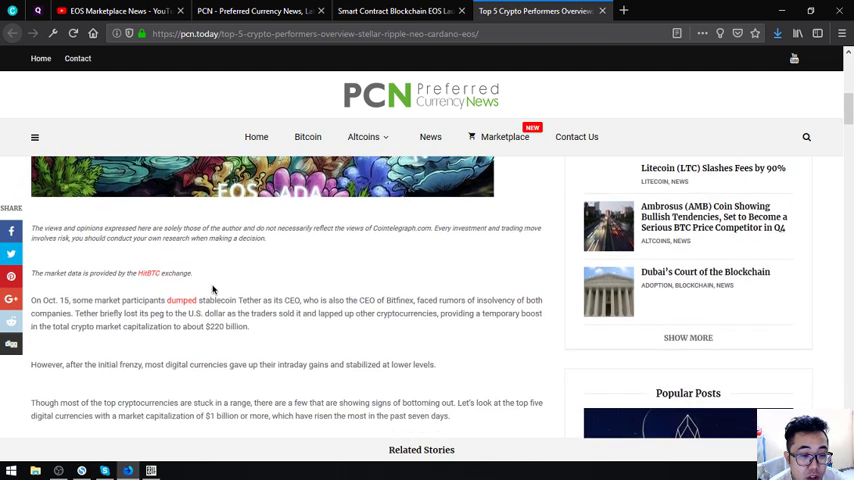
{"action": "scroll", "scroll_direction": "down", "scroll_amount": 3}
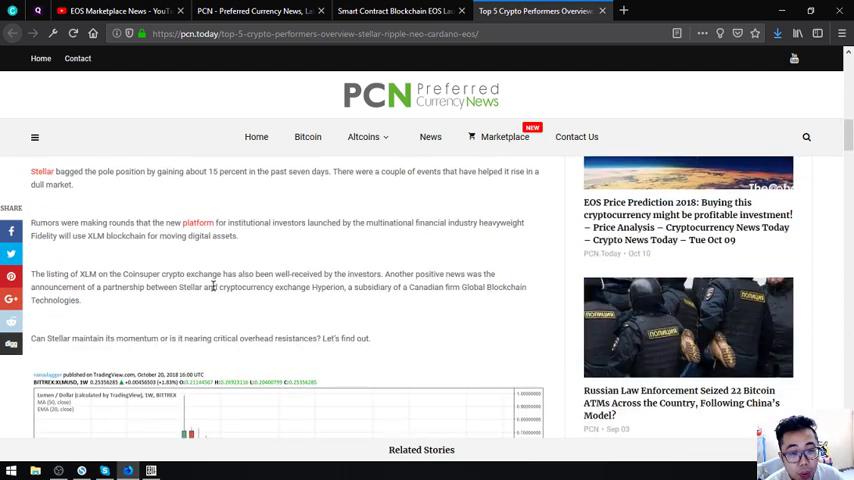
{"action": "scroll", "scroll_direction": "down", "scroll_amount": 3}
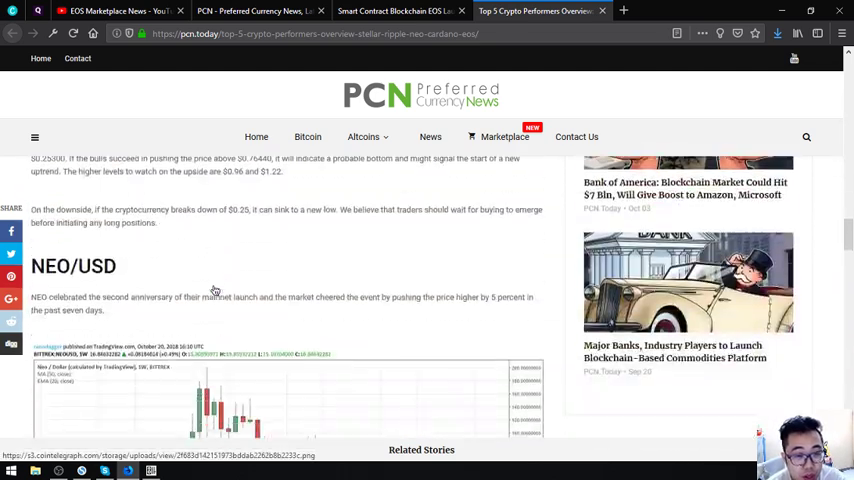
{"action": "scroll", "scroll_direction": "down", "scroll_amount": 3}
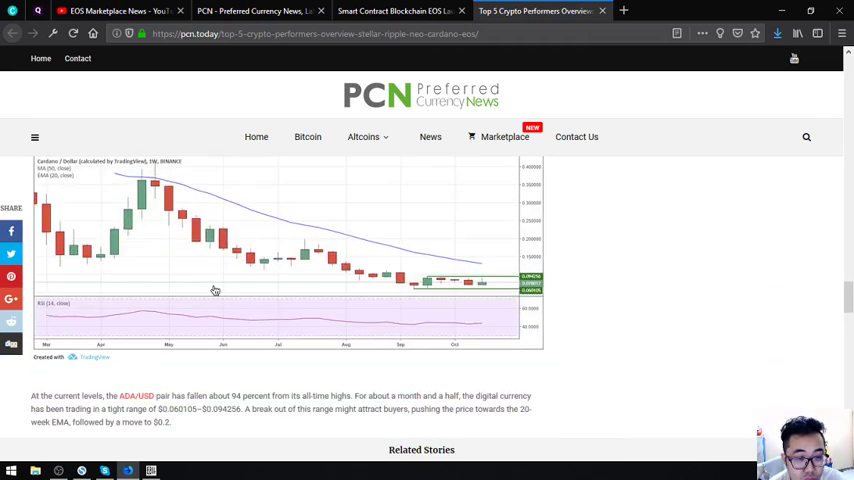
{"action": "scroll", "scroll_direction": "down", "scroll_amount": 3}
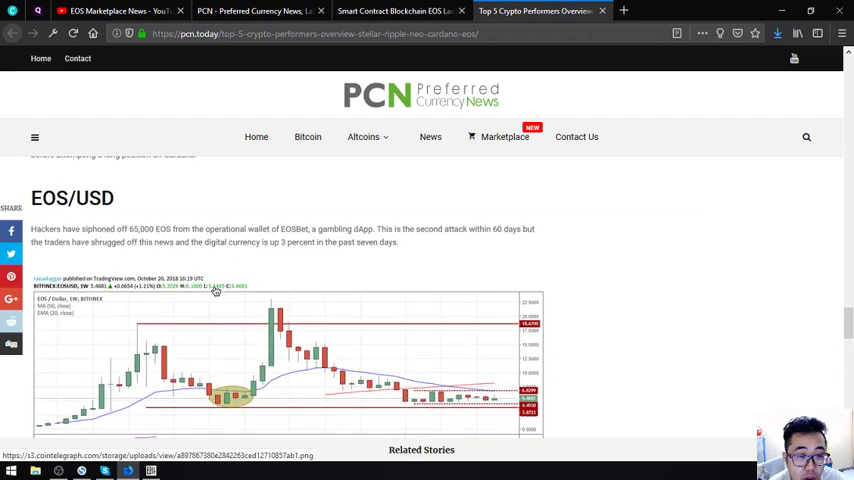
{"action": "scroll", "scroll_direction": "down", "scroll_amount": 3}
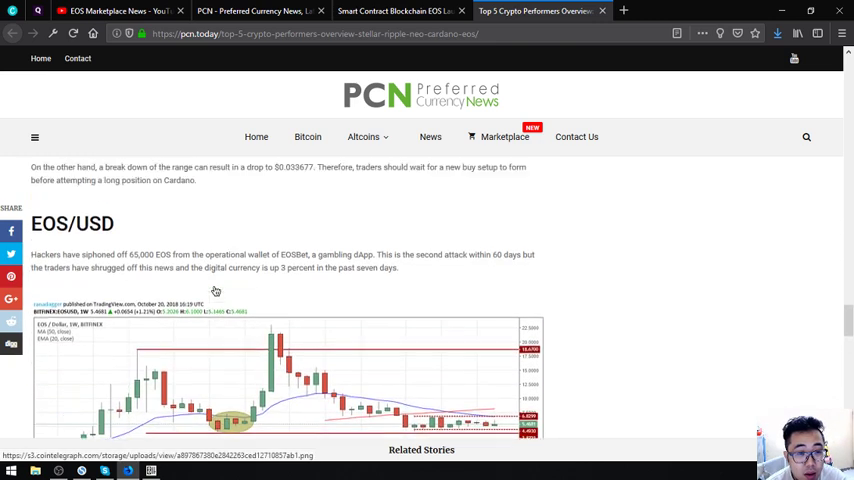
{"action": "scroll", "scroll_direction": "down", "scroll_amount": 3}
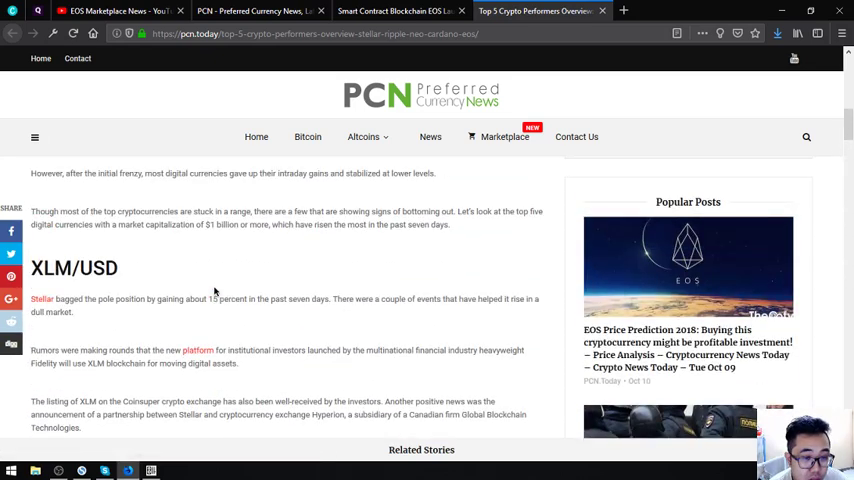
{"action": "scroll", "scroll_direction": "up", "scroll_amount": 3}
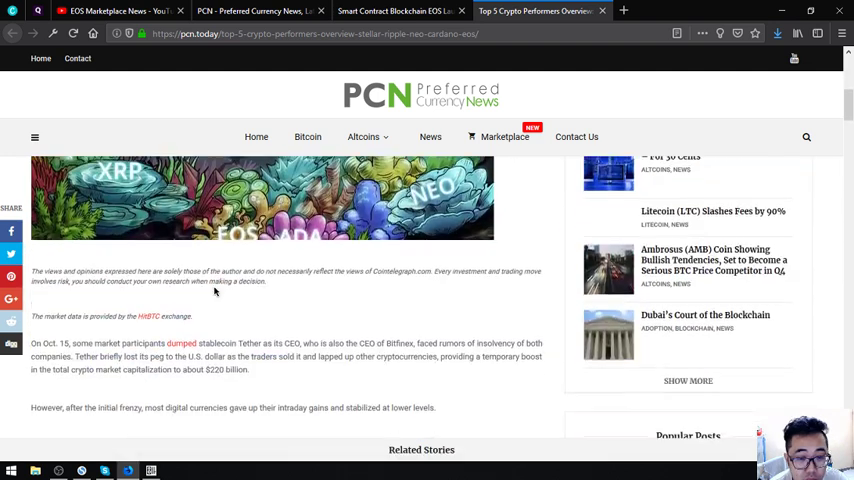
{"action": "scroll", "scroll_direction": "down", "scroll_amount": 3}
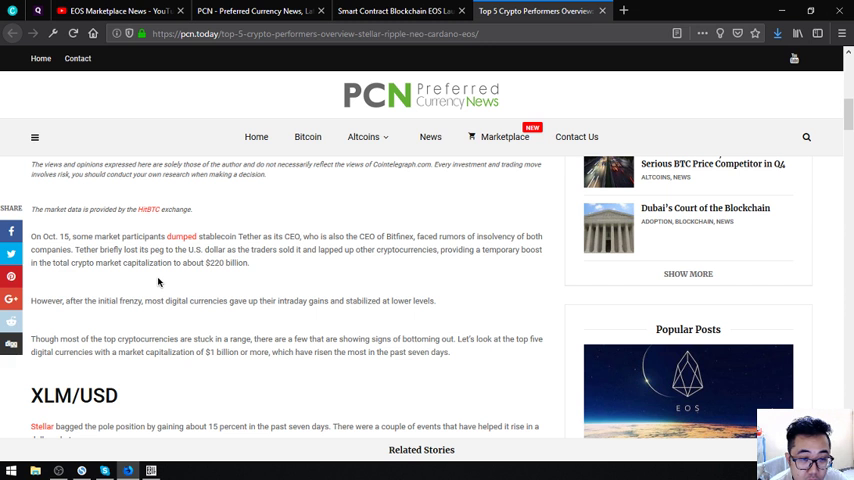
{"action": "mouse_move", "coordinate": [160, 281]}
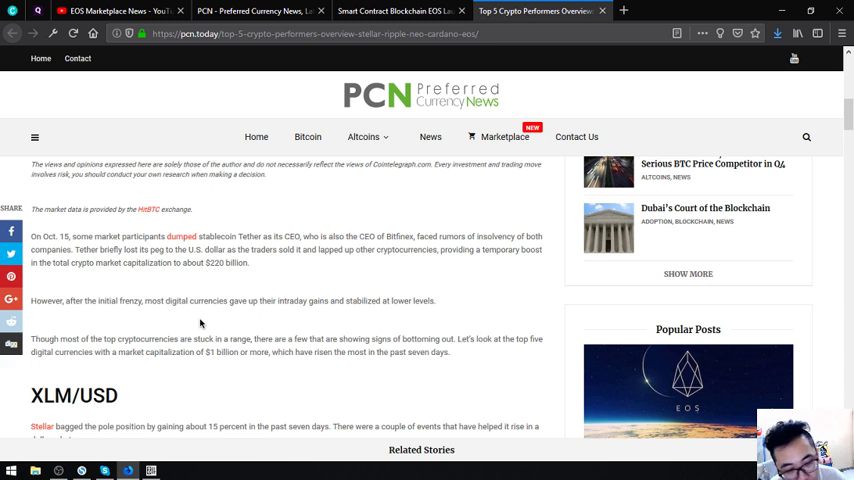
{"action": "scroll", "scroll_direction": "down", "scroll_amount": 3}
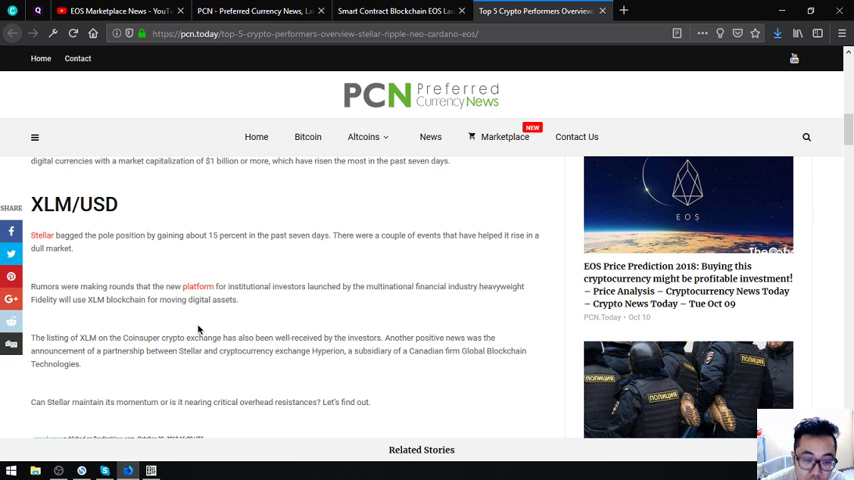
Scroll past the XLM/USD chart into the descending triangle analysis and price targets.
{"action": "scroll", "scroll_direction": "down", "scroll_amount": 3}
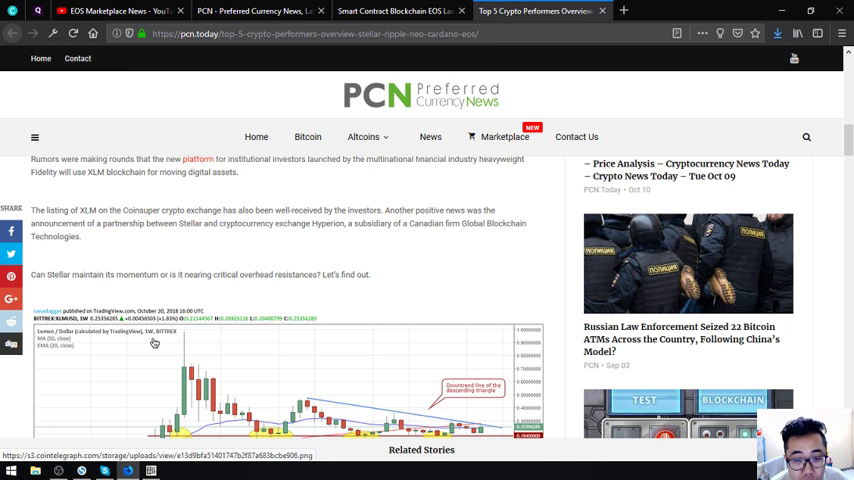
{"action": "scroll", "scroll_direction": "down", "scroll_amount": 3}
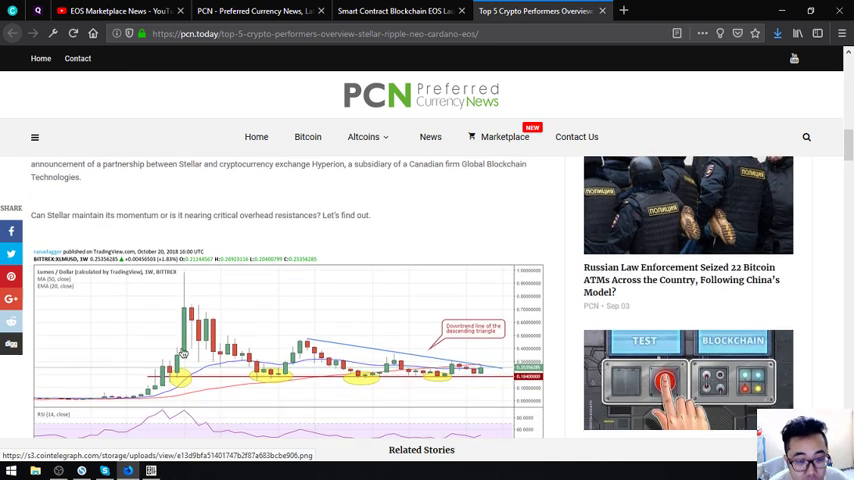
{"action": "scroll", "scroll_direction": "down", "scroll_amount": 3}
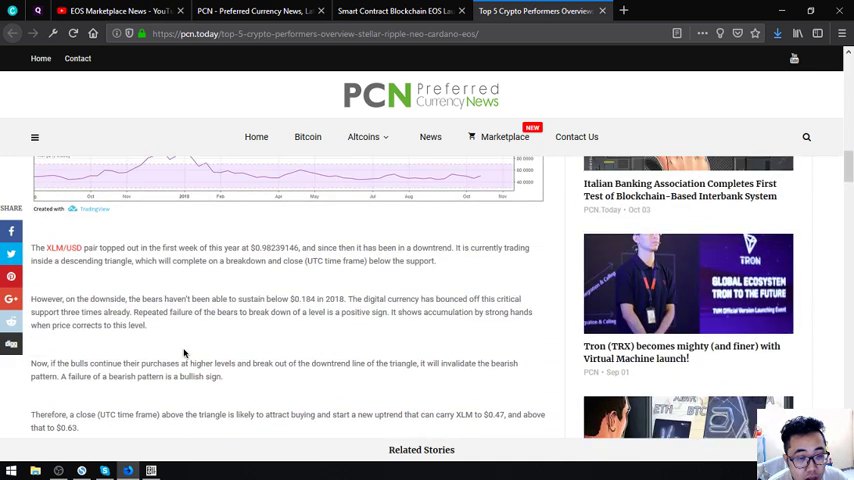
{"action": "mouse_move", "coordinate": [196, 336]}
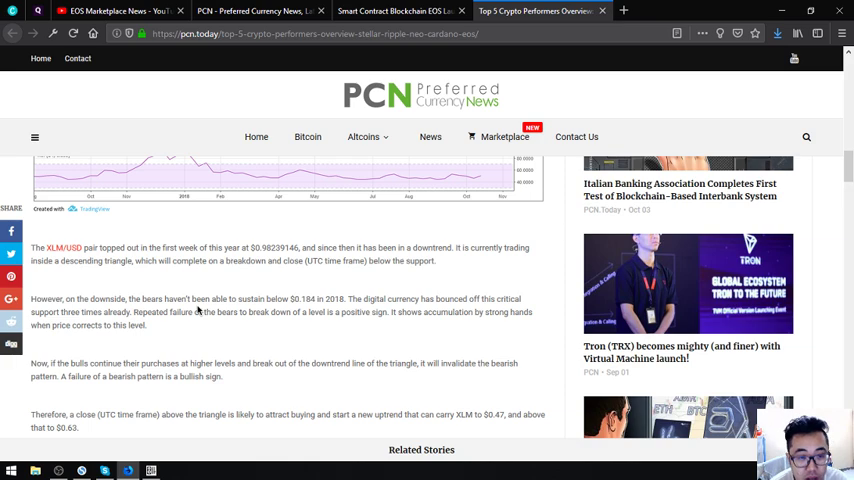
Scroll past the XRP/USD, NEO and Cardano sections to the EOS/USD chart.
{"action": "scroll", "scroll_direction": "down", "scroll_amount": 3}
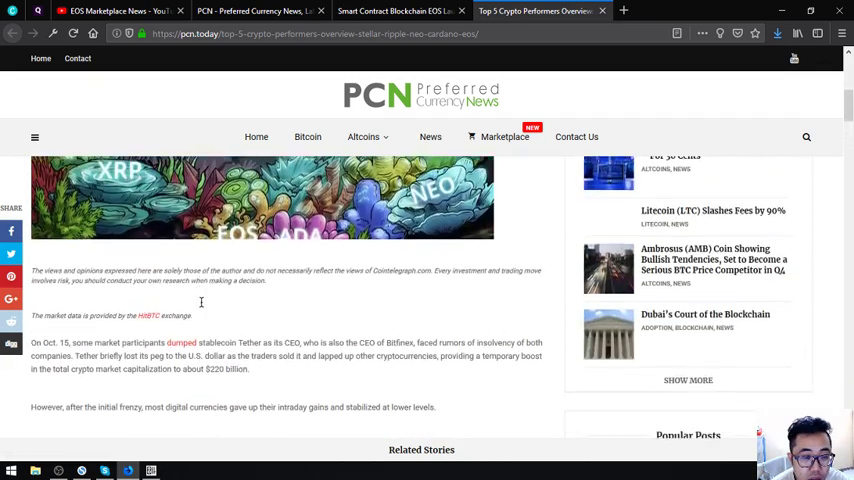
{"action": "scroll", "scroll_direction": "down", "scroll_amount": 3}
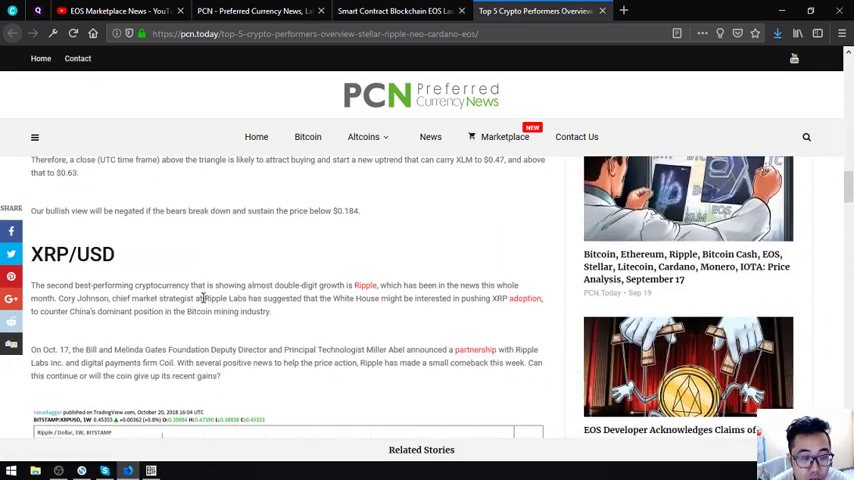
{"action": "scroll", "scroll_direction": "down", "scroll_amount": 3}
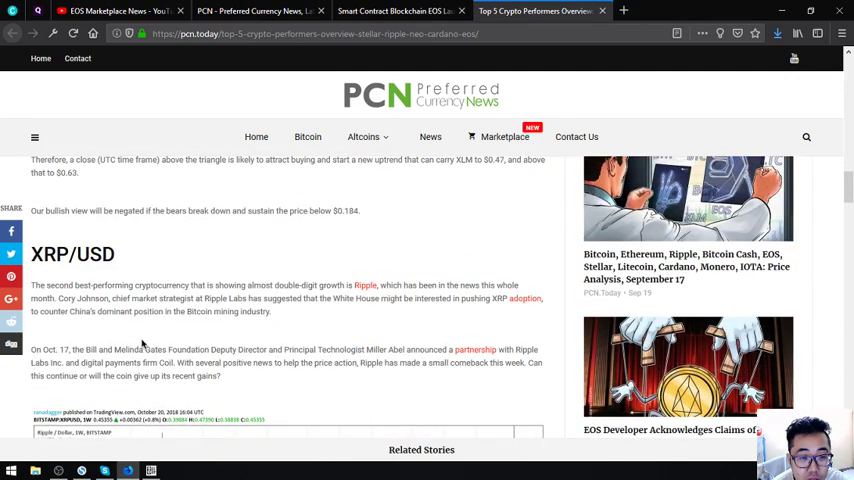
{"action": "scroll", "scroll_direction": "down", "scroll_amount": 3}
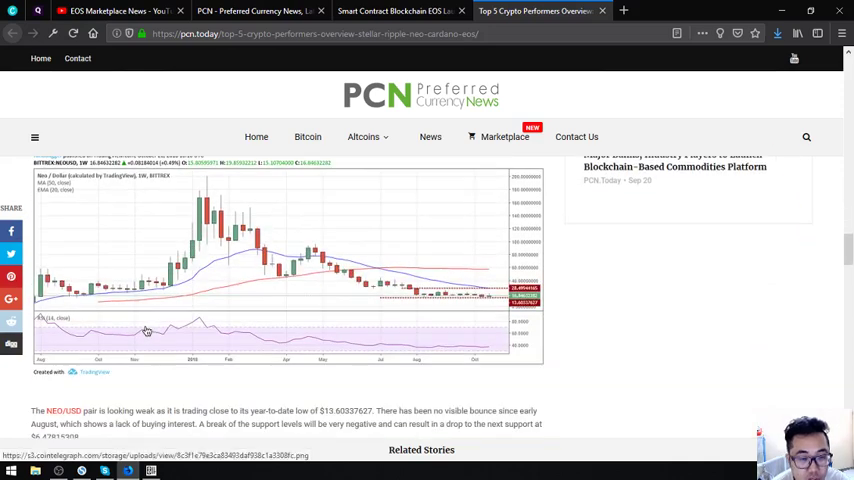
{"action": "scroll", "scroll_direction": "down", "scroll_amount": 3}
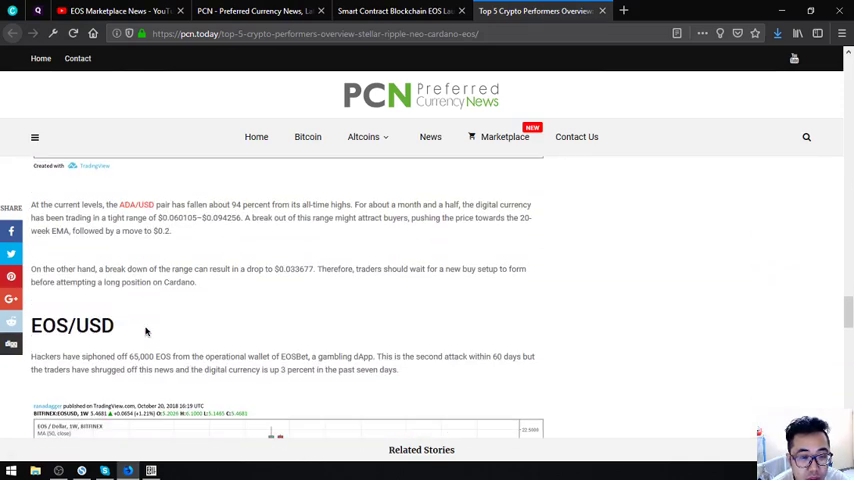
{"action": "scroll", "scroll_direction": "down", "scroll_amount": 3}
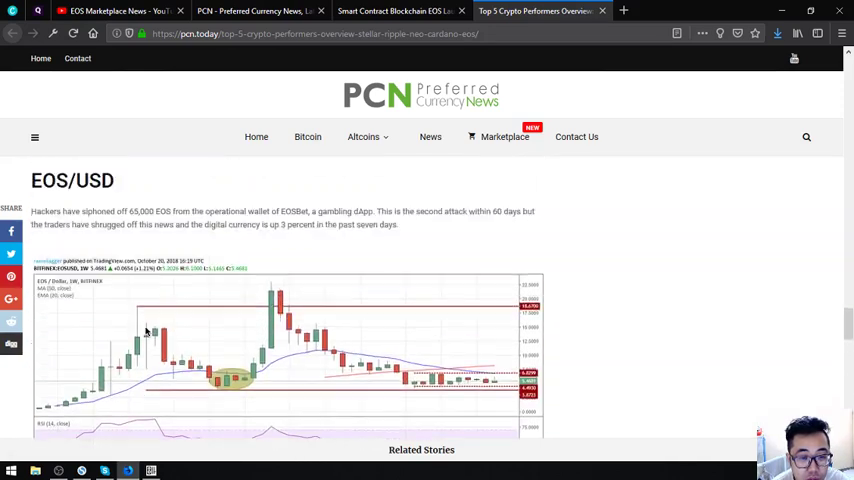
Scroll past the EOS/USD analysis to Continue Reading and the cardano, eos, Neo, ripple, stellar tags.
{"action": "scroll", "scroll_direction": "down", "scroll_amount": 3}
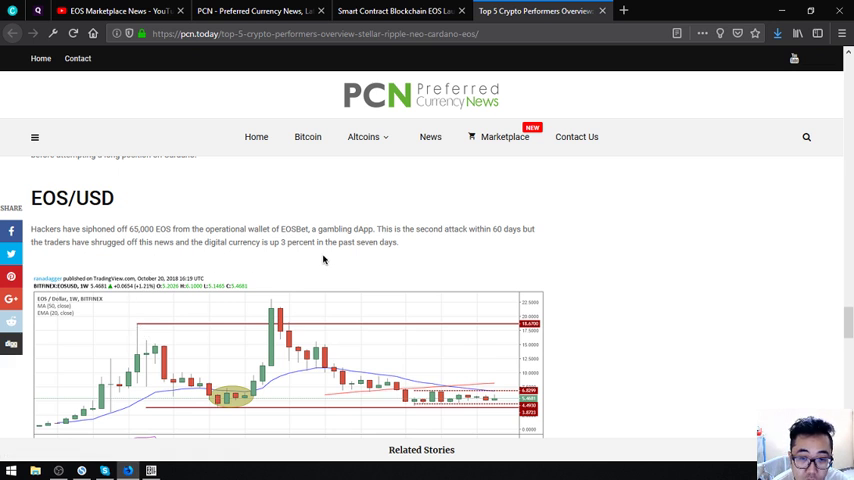
{"action": "mouse_move", "coordinate": [353, 260]}
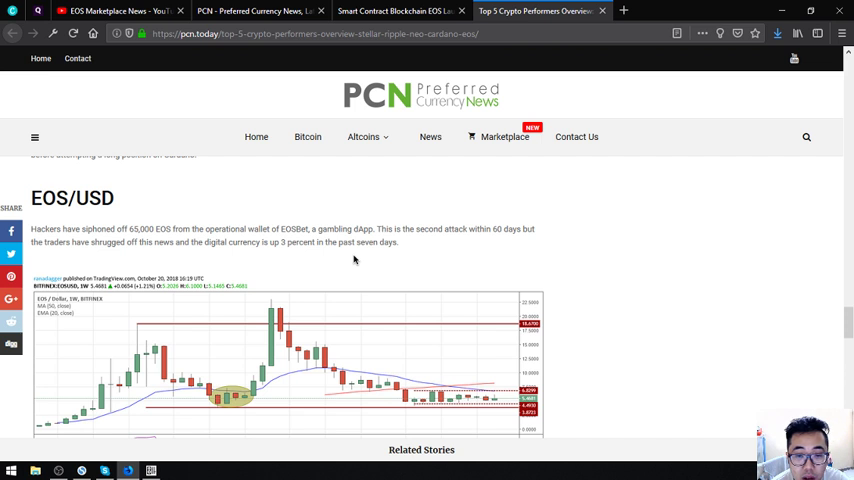
{"action": "mouse_move", "coordinate": [331, 257]}
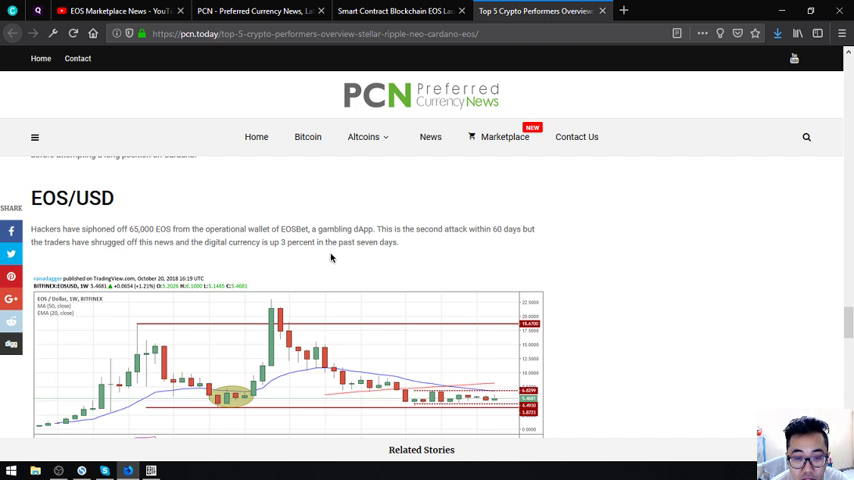
{"action": "scroll", "scroll_direction": "down", "scroll_amount": 3}
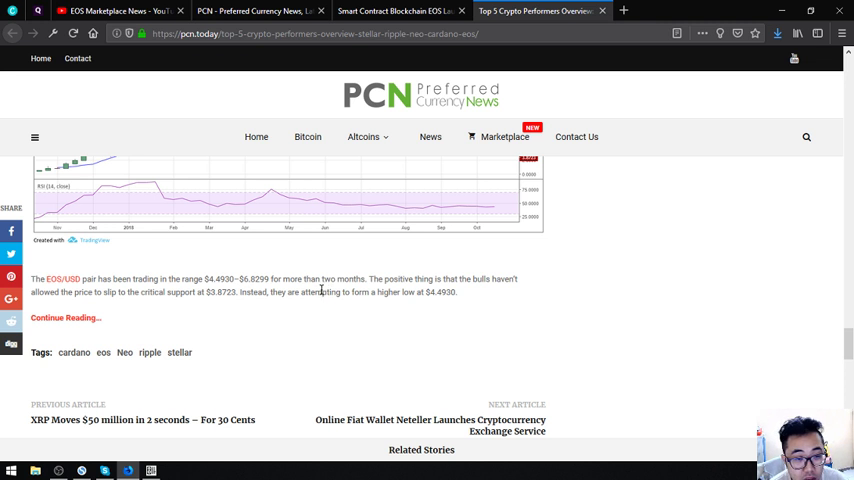
{"action": "mouse_move", "coordinate": [308, 293]}
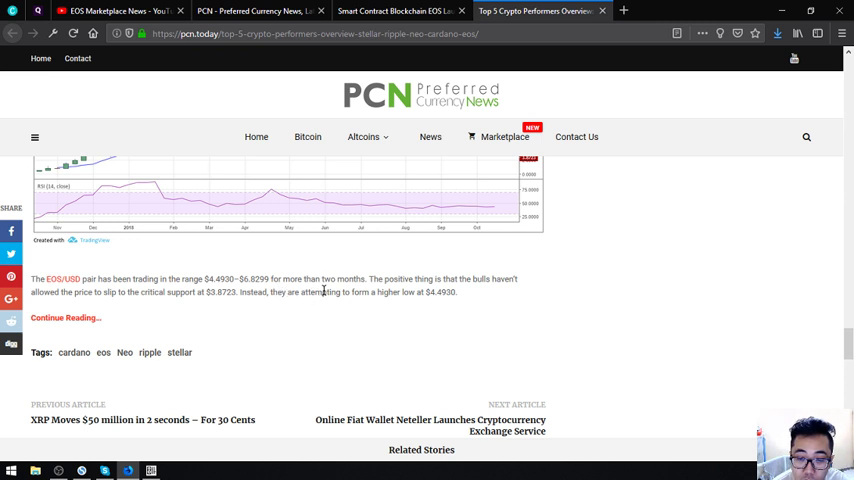
Scroll the Top 5 article back past the EOS, ADA and NEO sections to the XRP/USD Ripple chart.
{"action": "scroll", "scroll_direction": "down", "scroll_amount": 3}
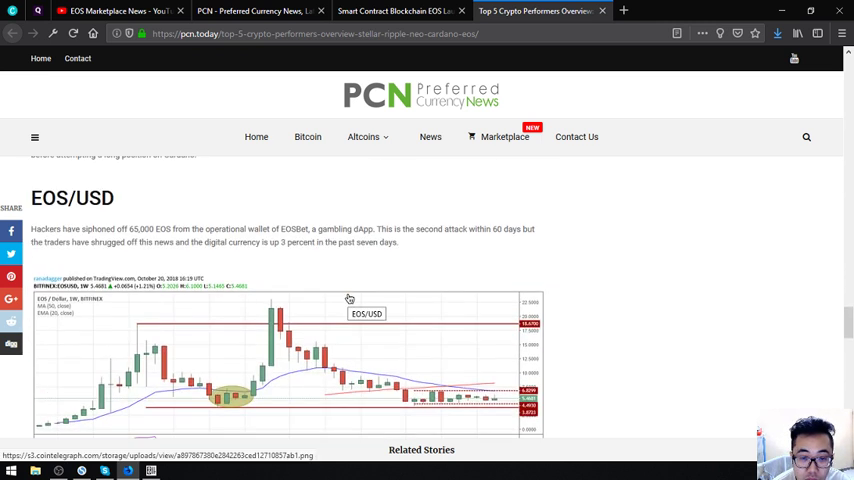
{"action": "scroll", "scroll_direction": "down", "scroll_amount": 3}
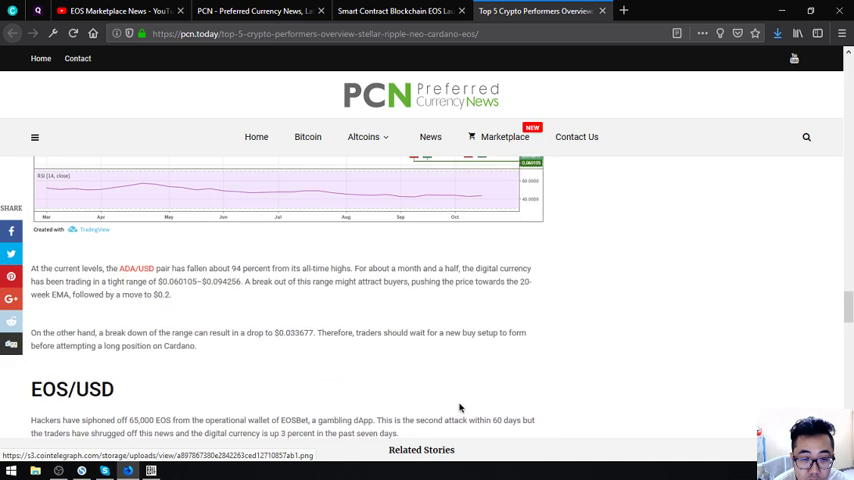
{"action": "scroll", "scroll_direction": "up", "scroll_amount": 3}
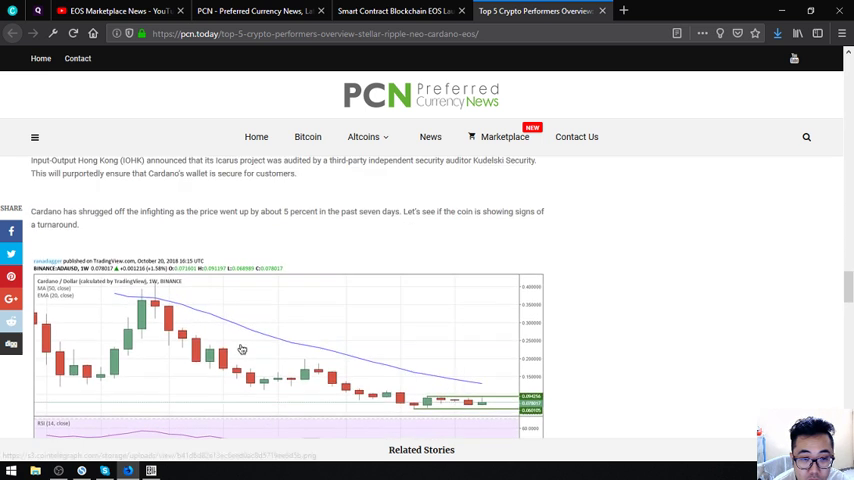
{"action": "scroll", "scroll_direction": "down", "scroll_amount": 3}
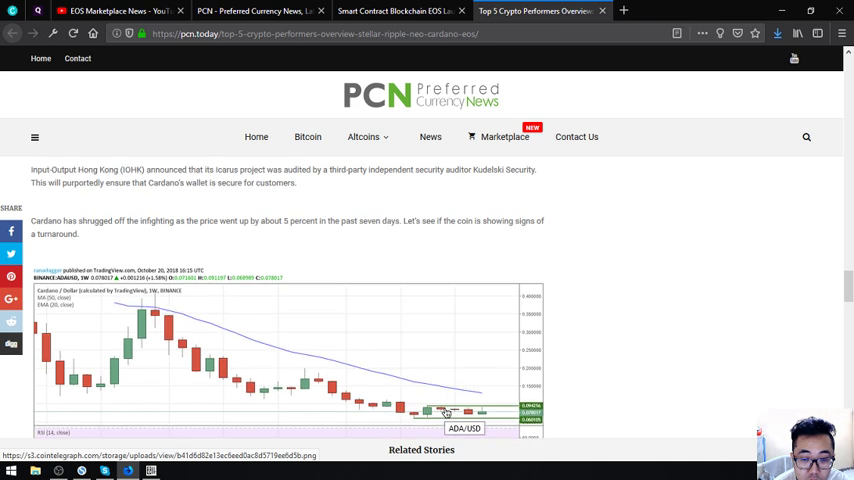
{"action": "scroll", "scroll_direction": "down", "scroll_amount": 3}
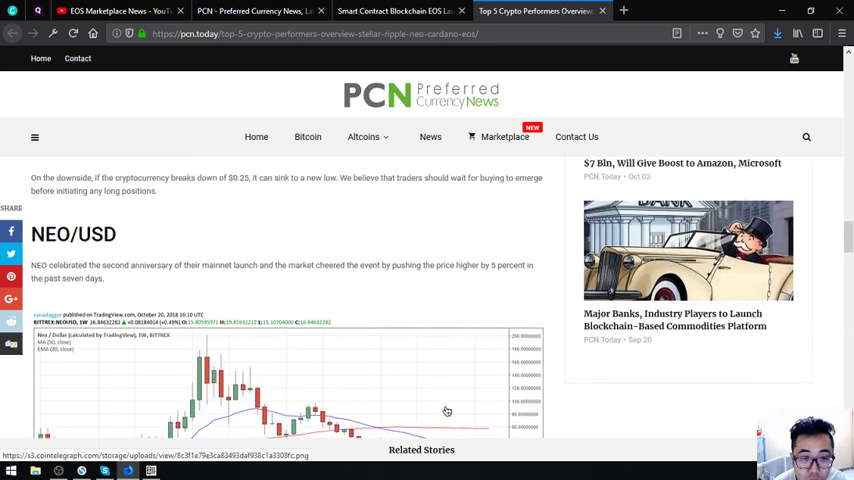
{"action": "scroll", "scroll_direction": "down", "scroll_amount": 3}
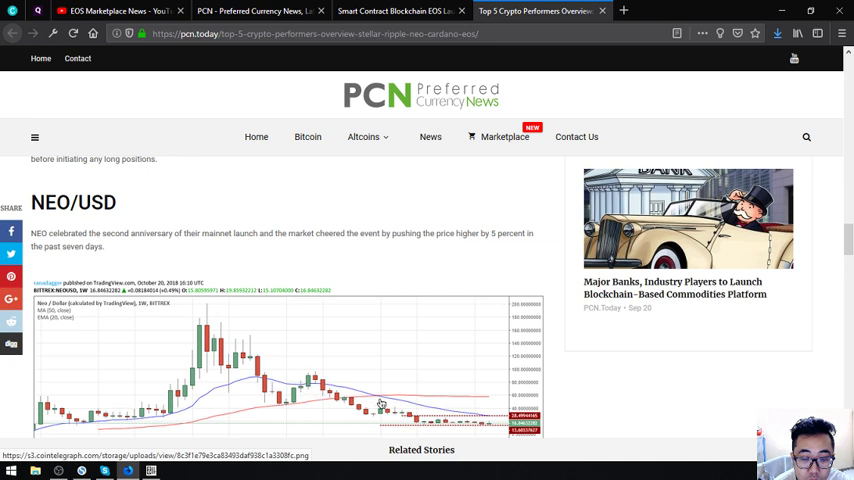
{"action": "scroll", "scroll_direction": "up", "scroll_amount": 3}
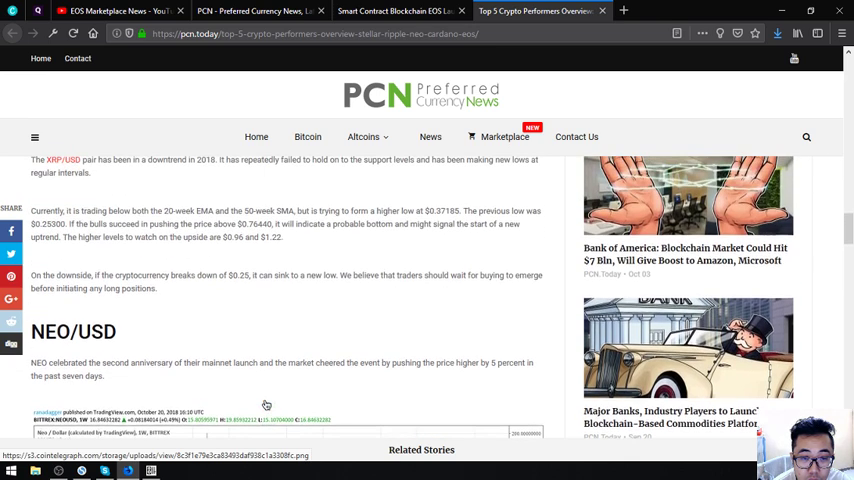
{"action": "scroll", "scroll_direction": "down", "scroll_amount": 3}
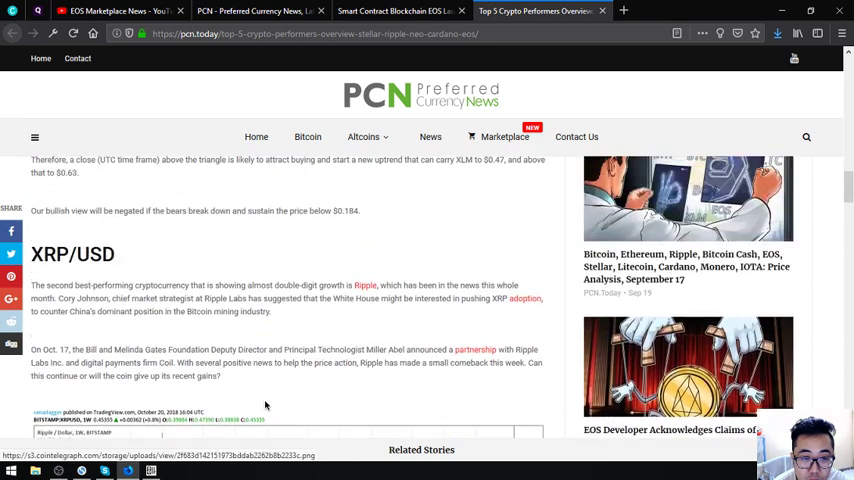
{"action": "scroll", "scroll_direction": "down", "scroll_amount": 3}
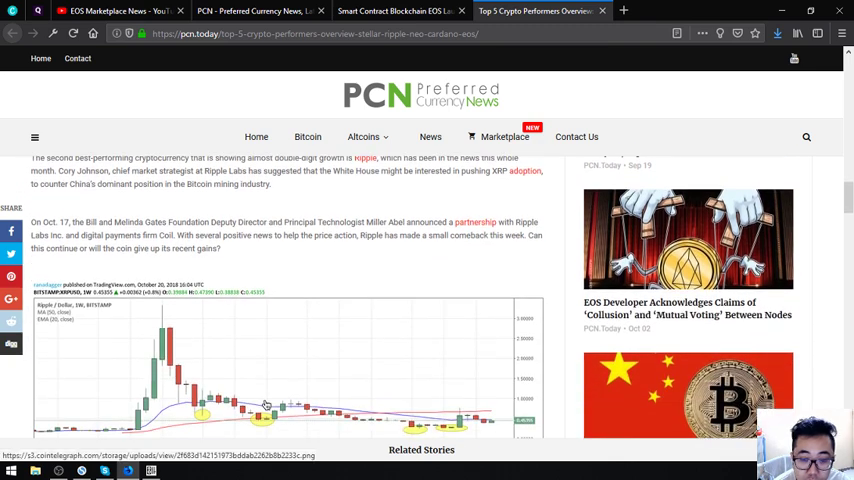
{"action": "scroll", "scroll_direction": "down", "scroll_amount": 3}
{"action": "type", "text": "pr"}
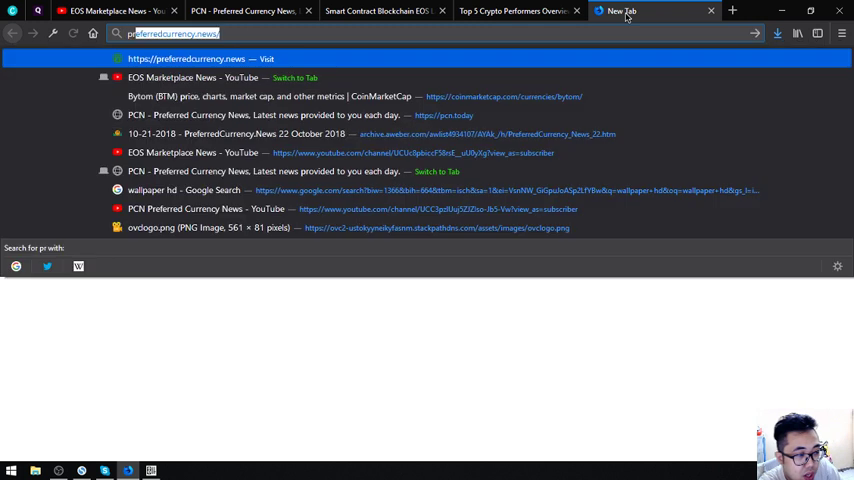
Load preferredcurrency.news in a new tab to reach its welcome page.
{"action": "left_click", "coordinate": [204, 50]}
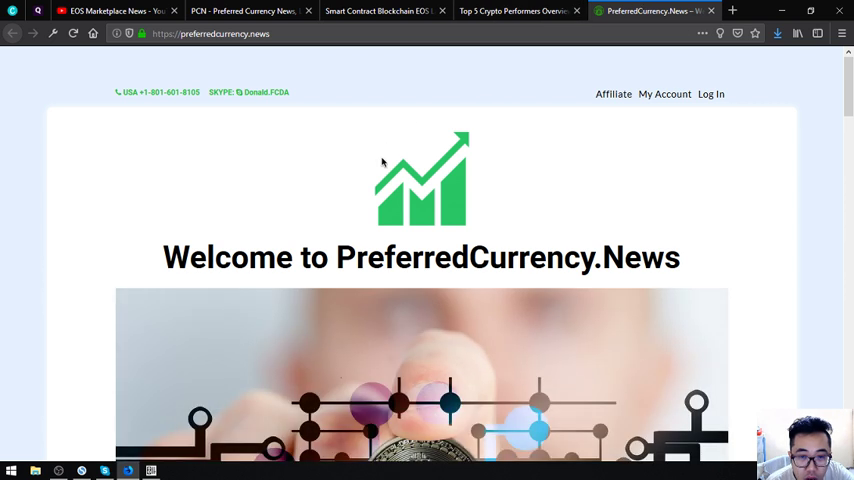
{"action": "mouse_move", "coordinate": [611, 94]}
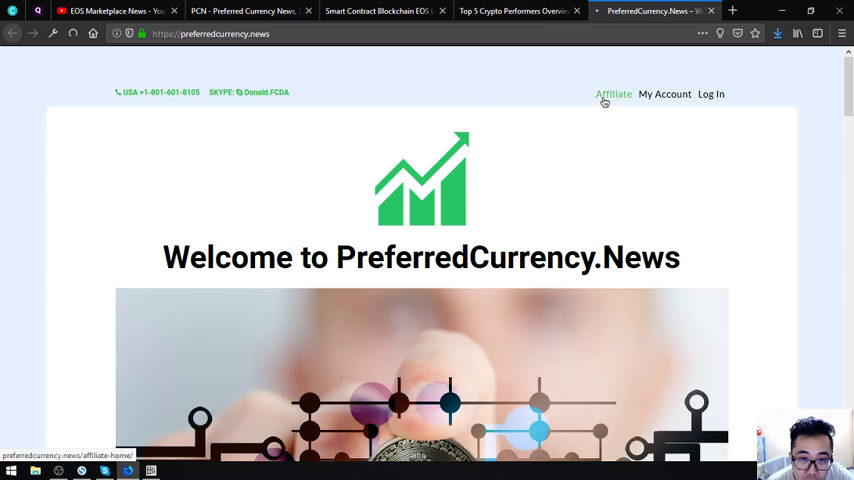
Go to the Affiliates page and follow its 'register' link to the registration form.
{"action": "left_click", "coordinate": [611, 94]}
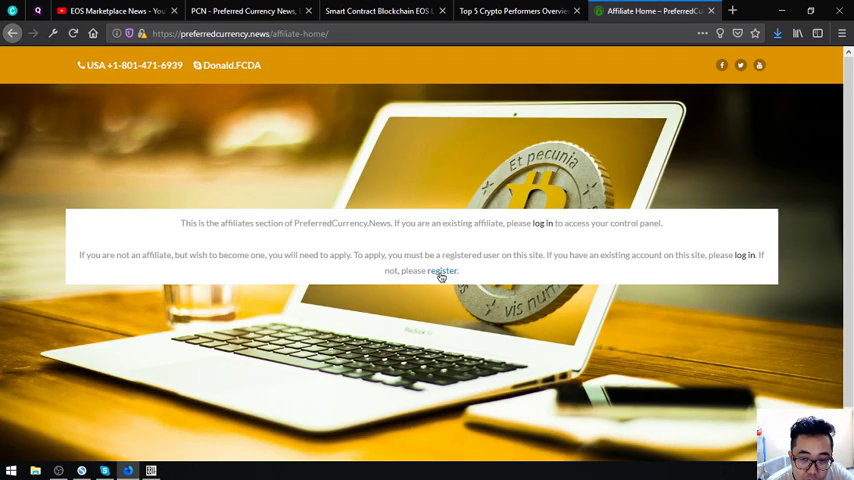
{"action": "left_click", "coordinate": [441, 271]}
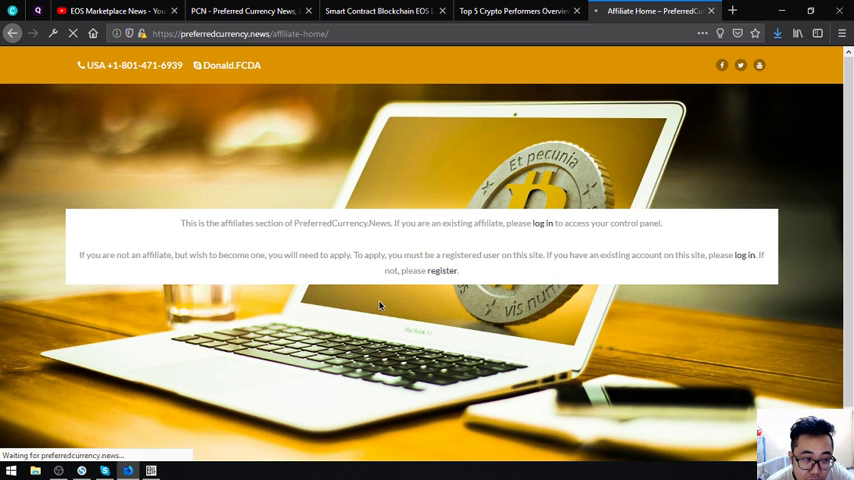
{"action": "left_click", "coordinate": [443, 273]}
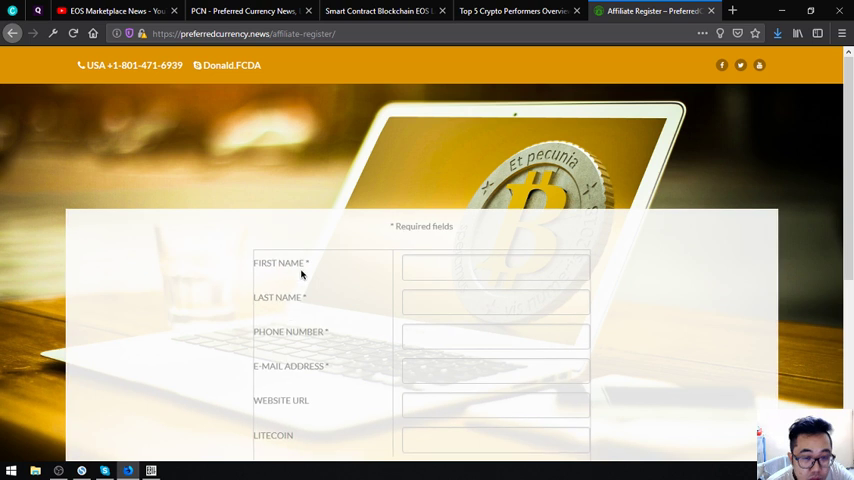
Scroll through the affiliate form's name, phone, email, website, Litecoin and terms fields.
{"action": "scroll", "scroll_direction": "down", "scroll_amount": 3}
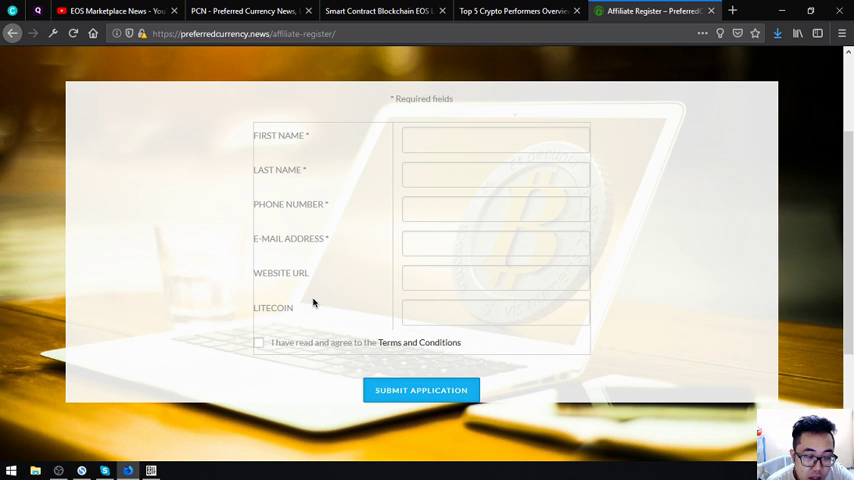
{"action": "mouse_move", "coordinate": [452, 181]}
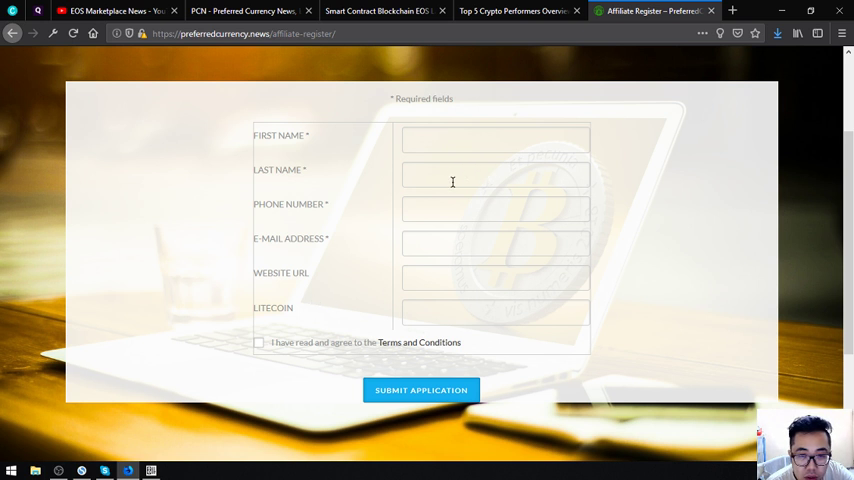
{"action": "mouse_move", "coordinate": [346, 182]}
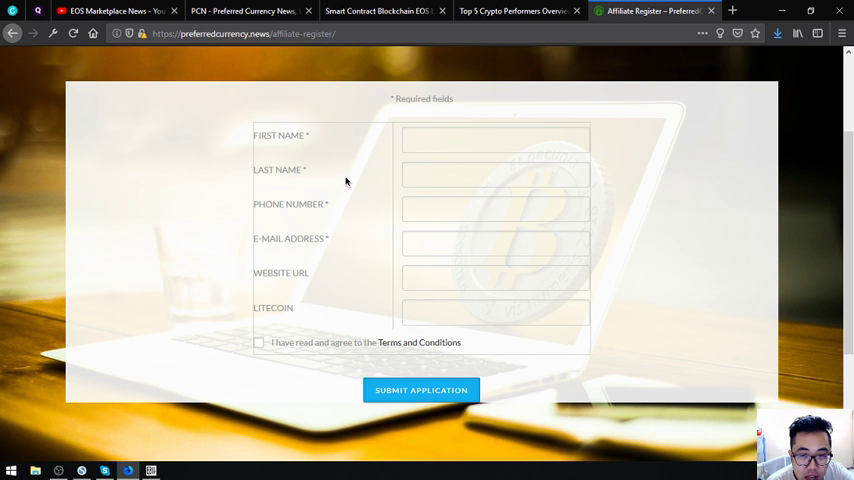
{"action": "scroll", "scroll_direction": "up", "scroll_amount": 3}
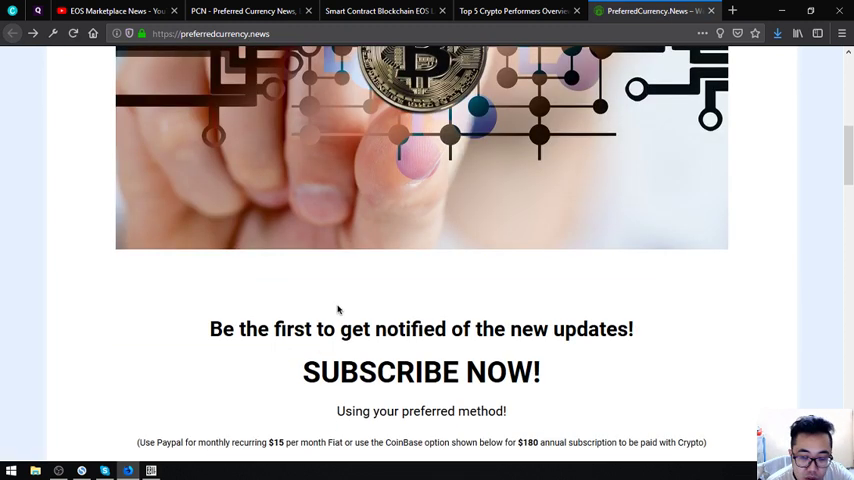
{"action": "mouse_move", "coordinate": [280, 384]}
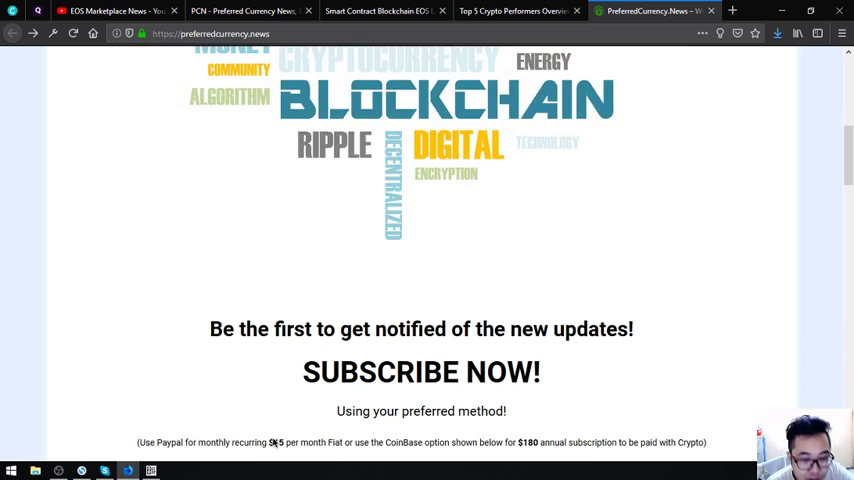
Scroll the homepage down to Subscribe Now: $15/month PayPal or $180/year Coinbase.
{"action": "scroll", "scroll_direction": "down", "scroll_amount": 3}
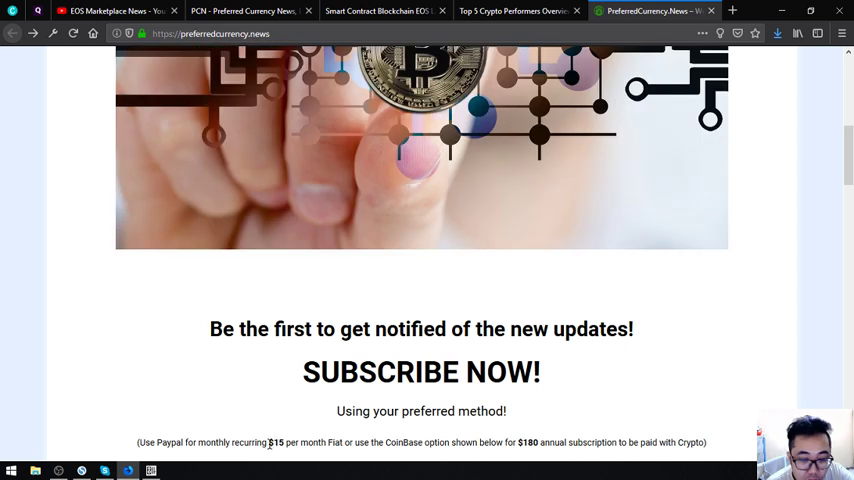
{"action": "scroll", "scroll_direction": "down", "scroll_amount": 3}
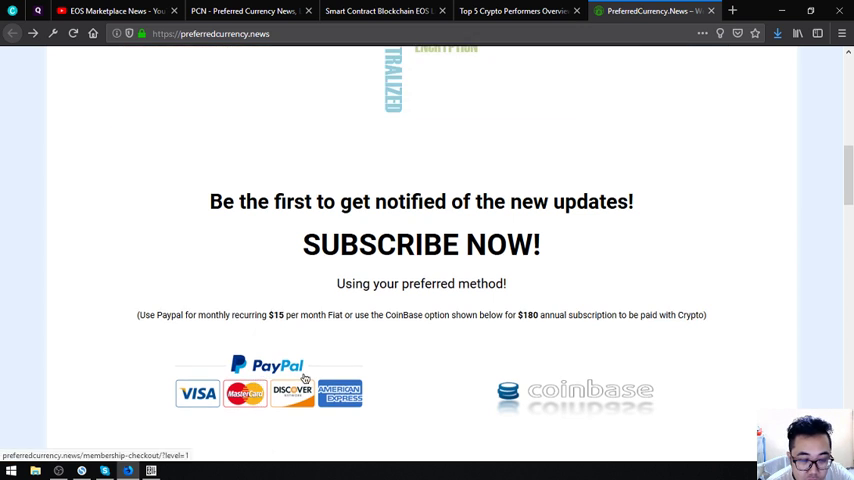
{"action": "mouse_move", "coordinate": [268, 363]}
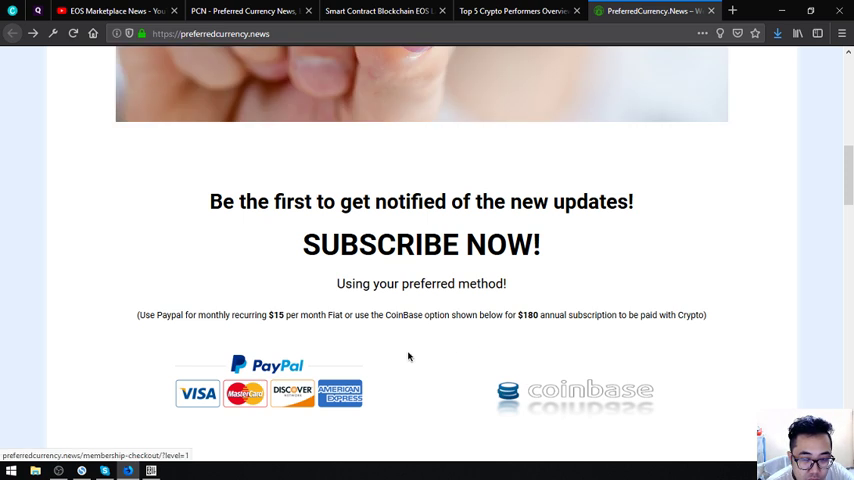
{"action": "scroll", "scroll_direction": "down", "scroll_amount": 3}
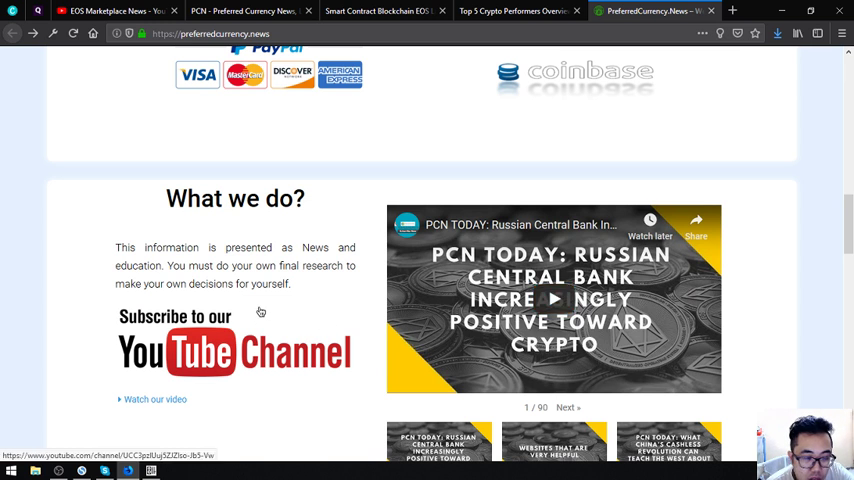
{"action": "mouse_move", "coordinate": [221, 328]}
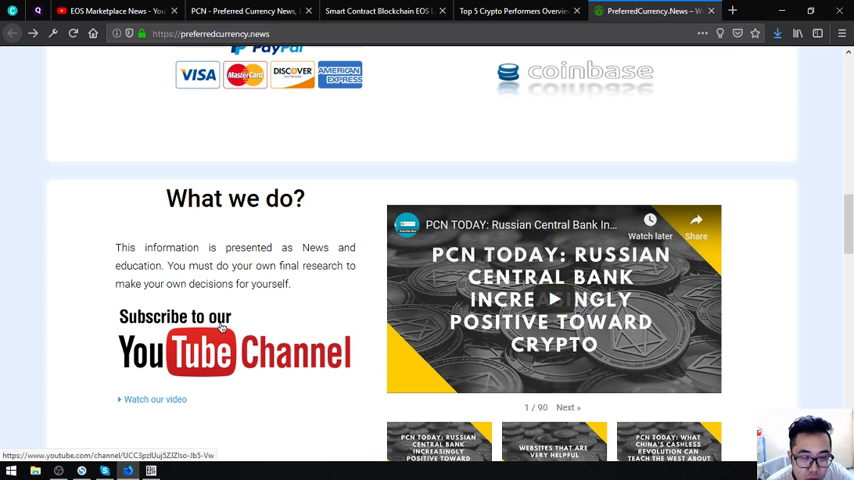
{"action": "mouse_move", "coordinate": [231, 353]}
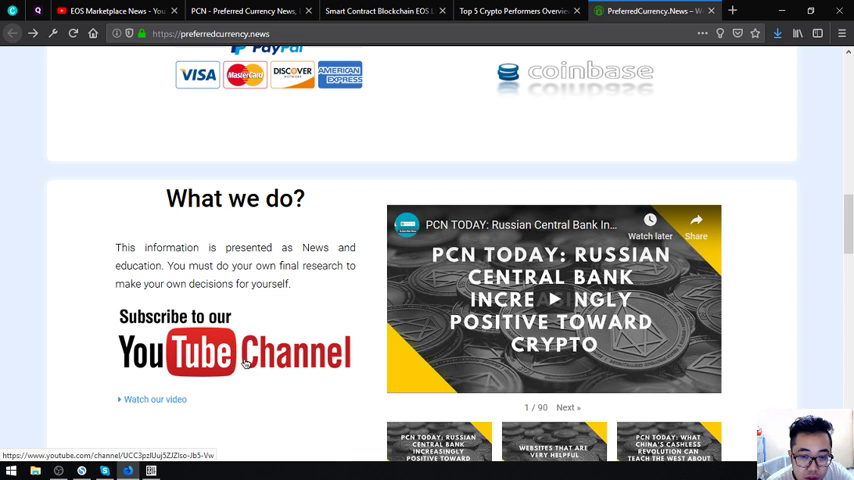
{"action": "mouse_move", "coordinate": [345, 364]}
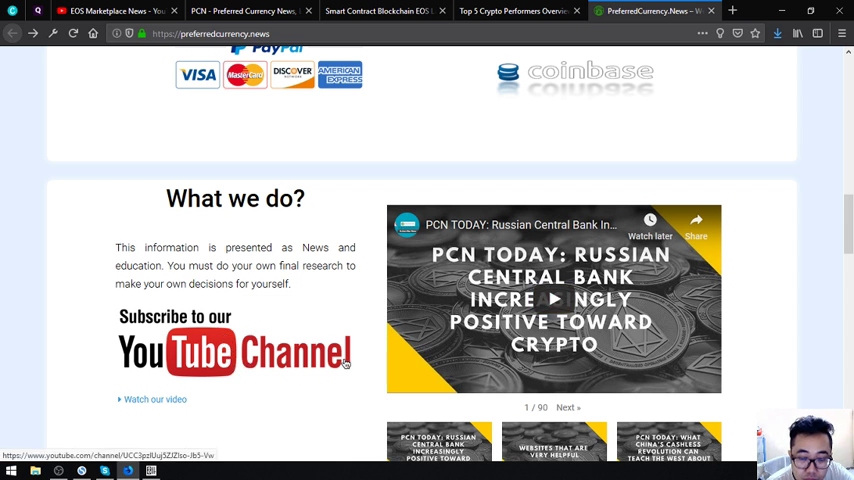
Scroll down to the What we do? section and the PCN TODAY video playlist.
{"action": "scroll", "scroll_direction": "down", "scroll_amount": 3}
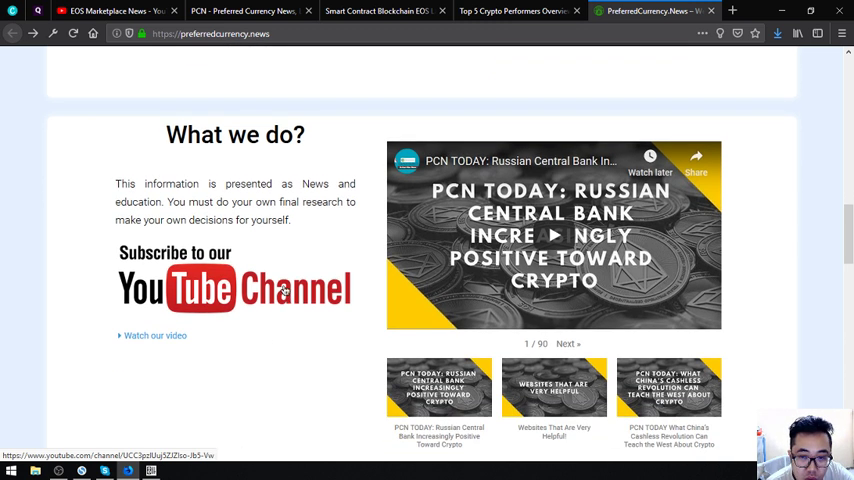
{"action": "mouse_move", "coordinate": [342, 337]}
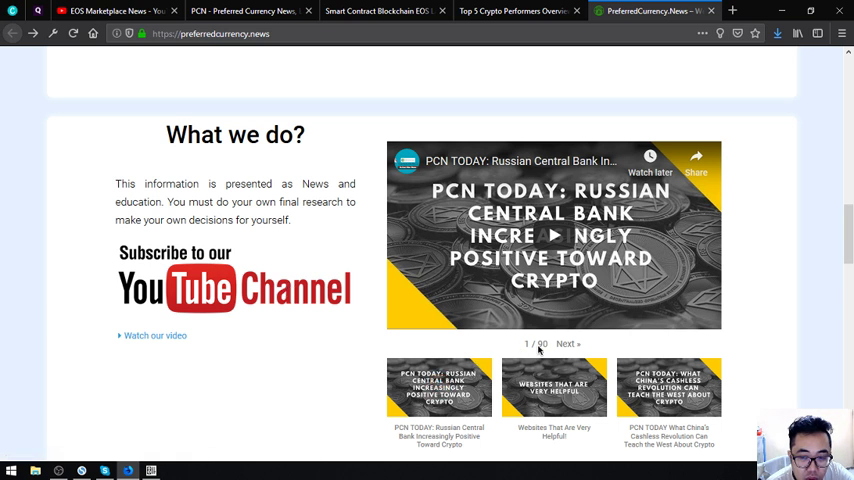
Scroll down through Contact Us and Testimonials, then back up to the welcome banner.
{"action": "scroll", "scroll_direction": "down", "scroll_amount": 3}
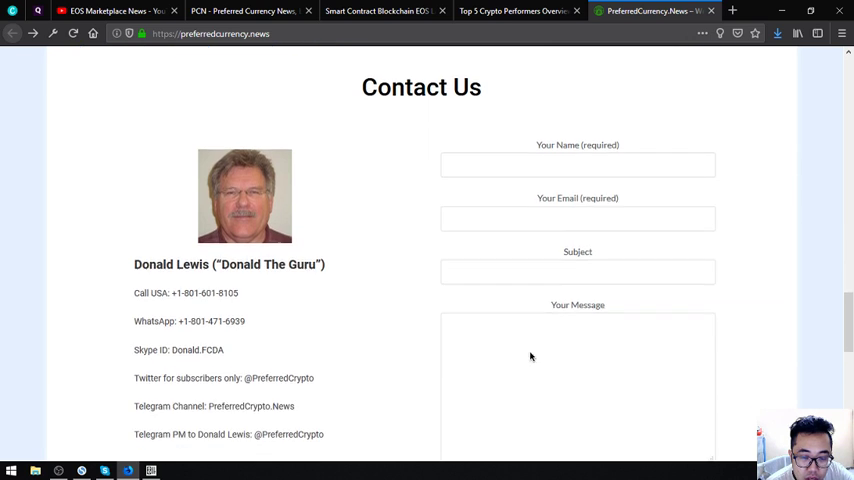
{"action": "scroll", "scroll_direction": "down", "scroll_amount": 3}
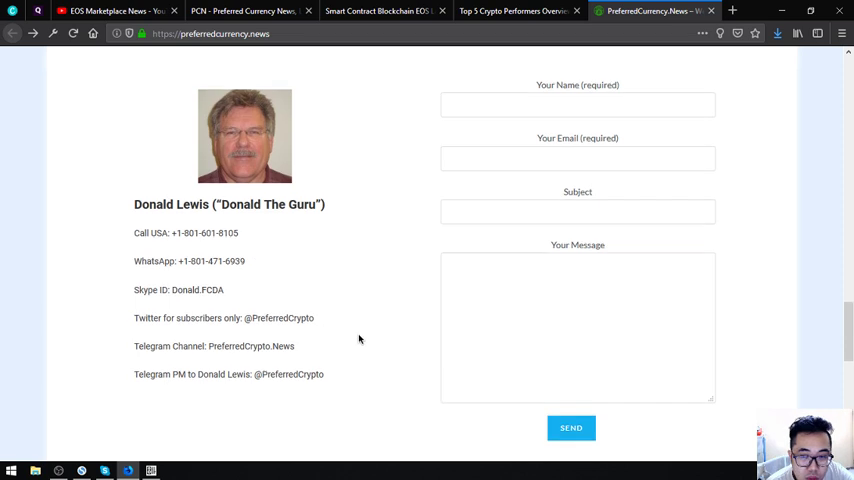
{"action": "scroll", "scroll_direction": "down", "scroll_amount": 3}
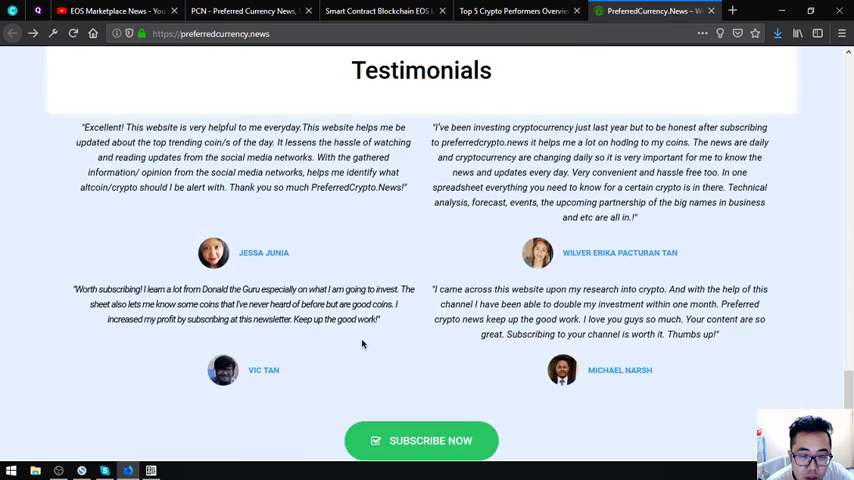
{"action": "scroll", "scroll_direction": "down", "scroll_amount": 3}
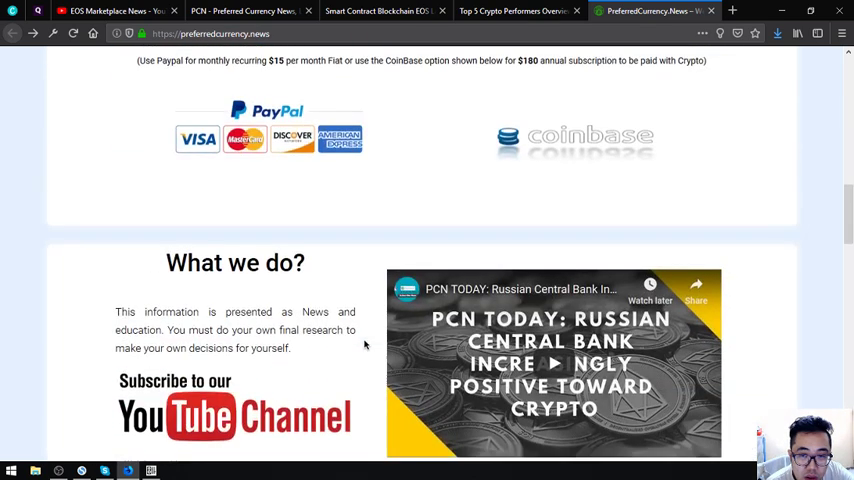
{"action": "scroll", "scroll_direction": "up", "scroll_amount": 3}
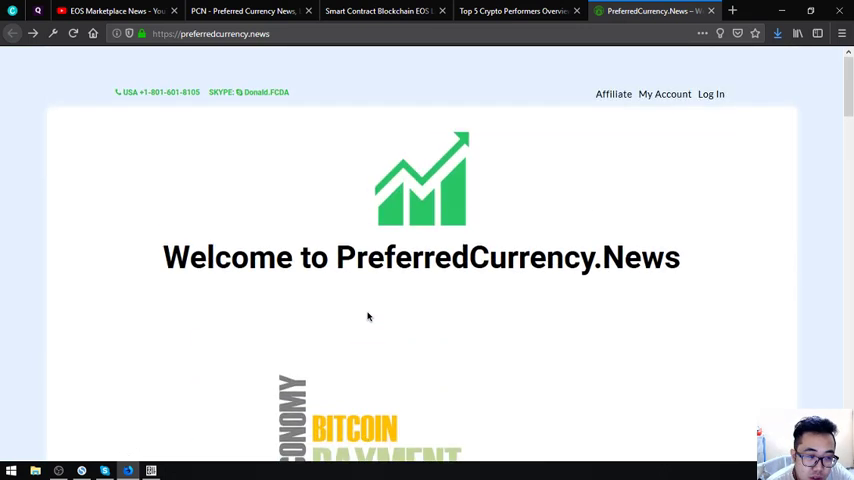
{"action": "mouse_move", "coordinate": [345, 128]}
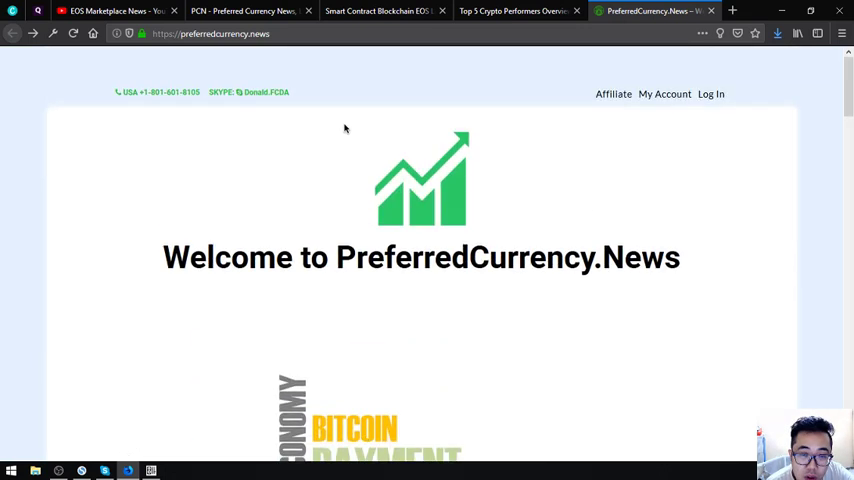